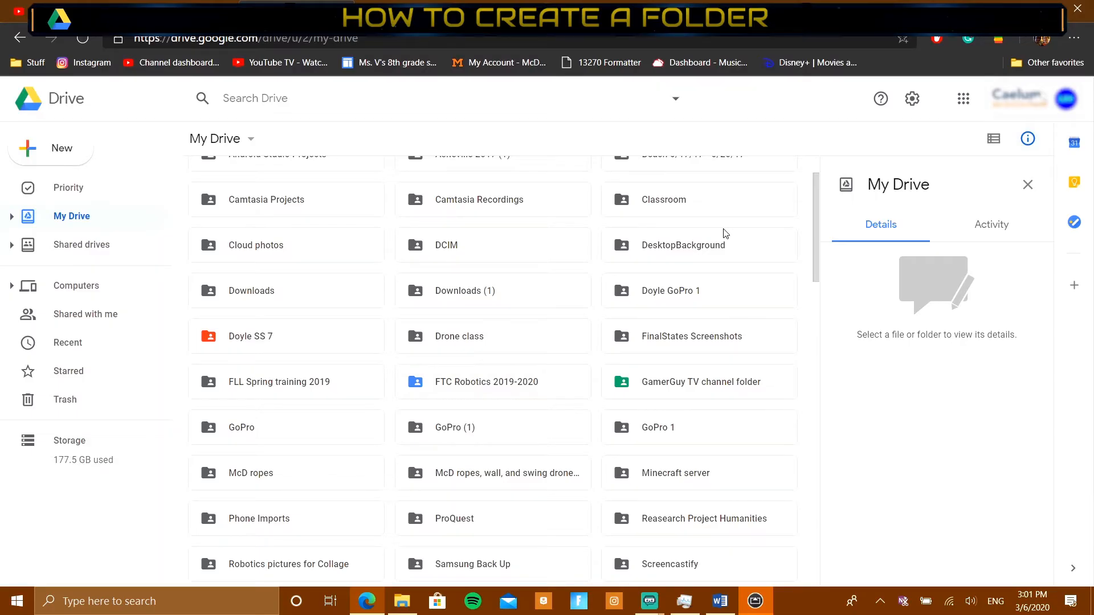
- Right-click empty space in My Drive for the new-item menu, dismiss it, then reopen it
scroll(down, 3)
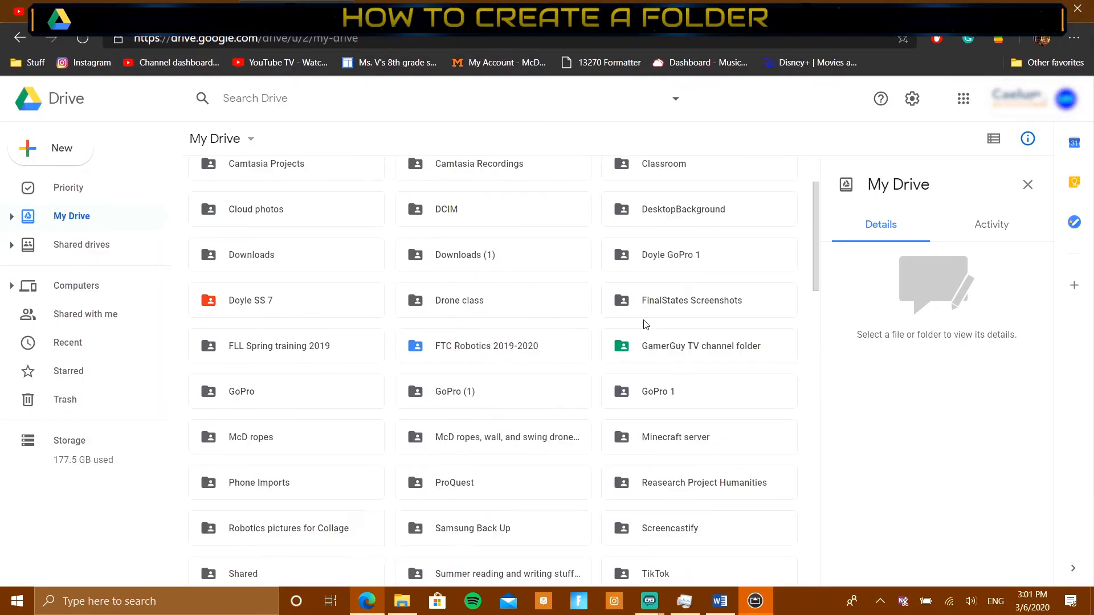
scroll(up, 3)
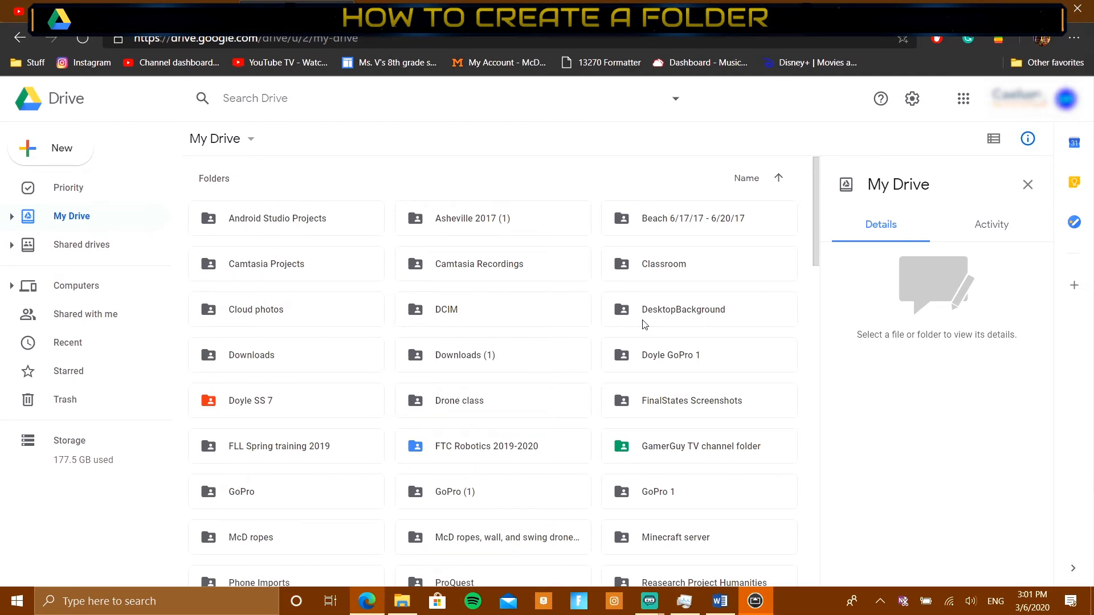
mouse_move(593, 349)
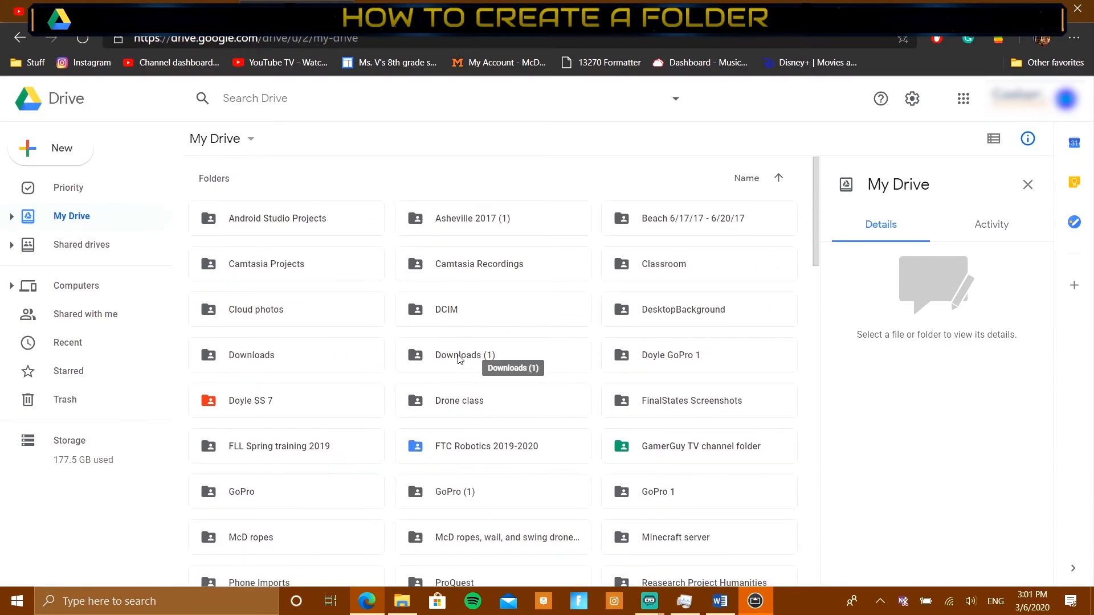
scroll(down, 3)
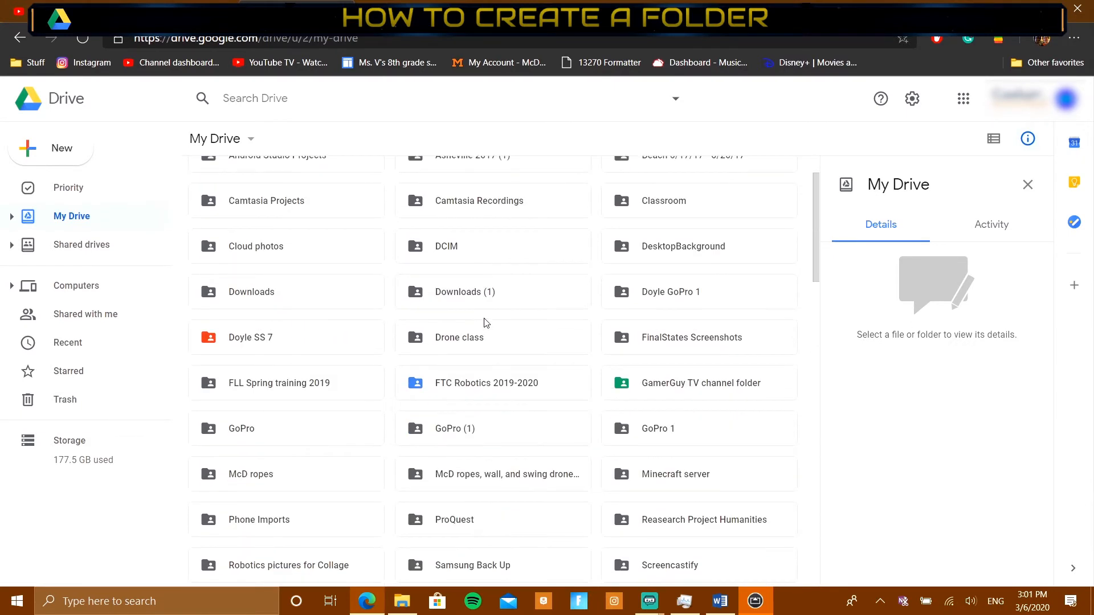
scroll(down, 3)
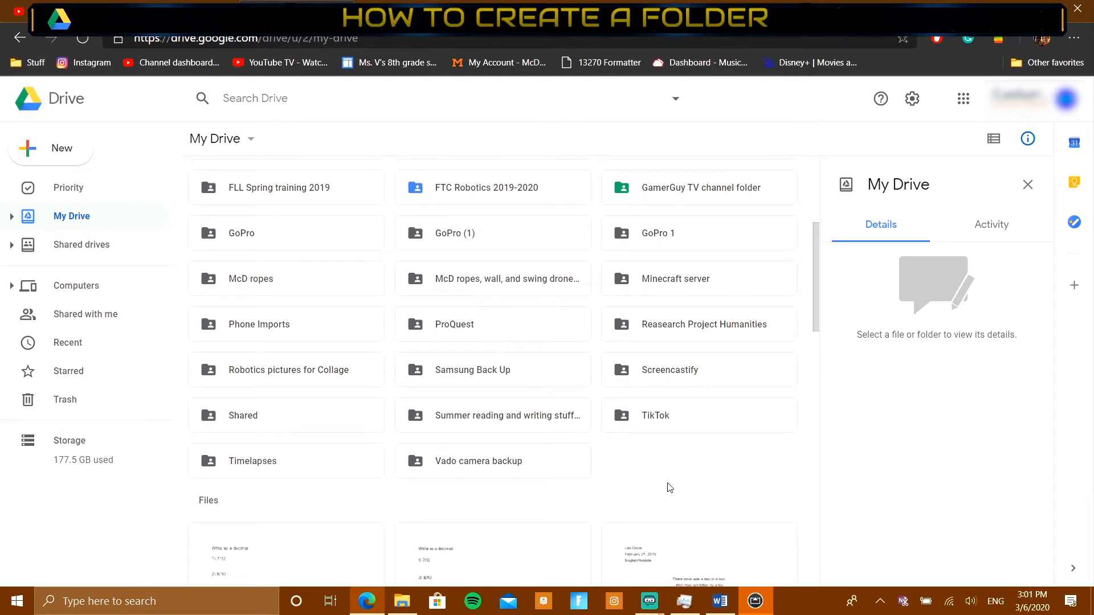
right_click(668, 487)
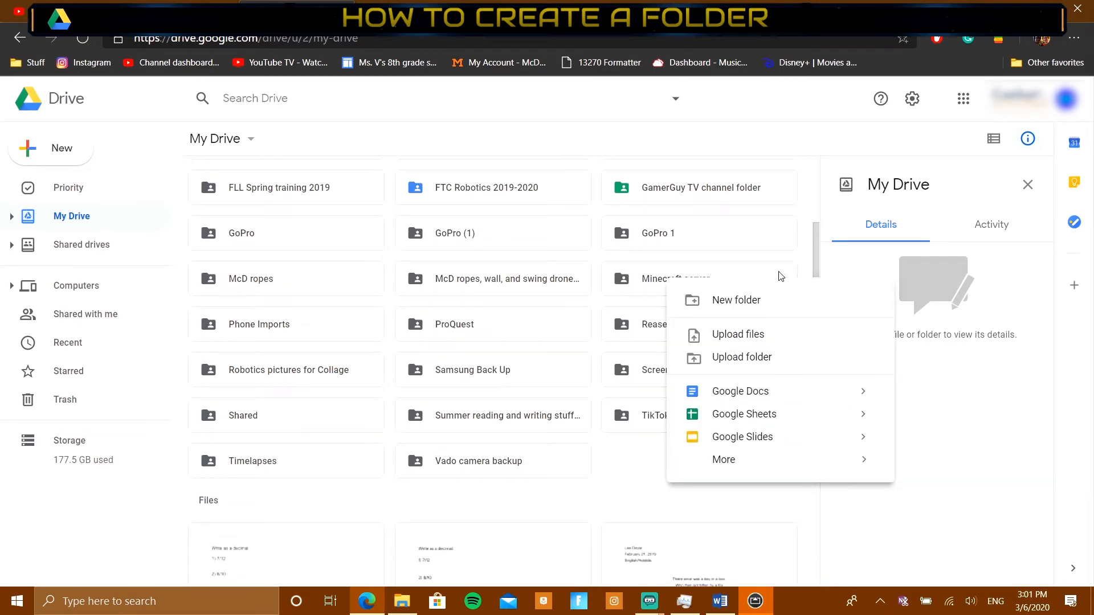
click(529, 484)
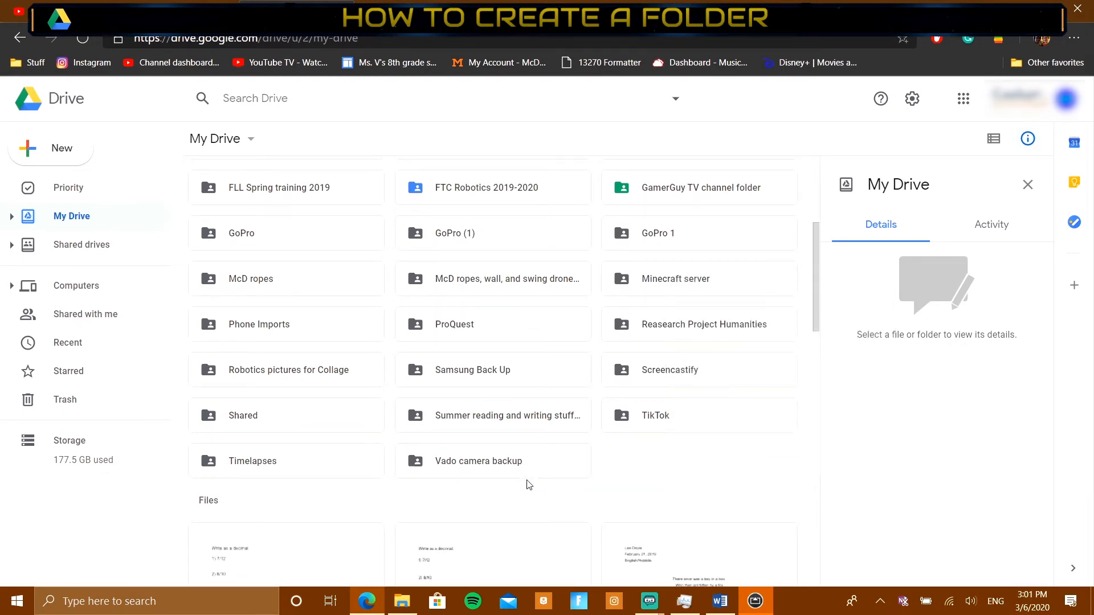
mouse_move(655, 486)
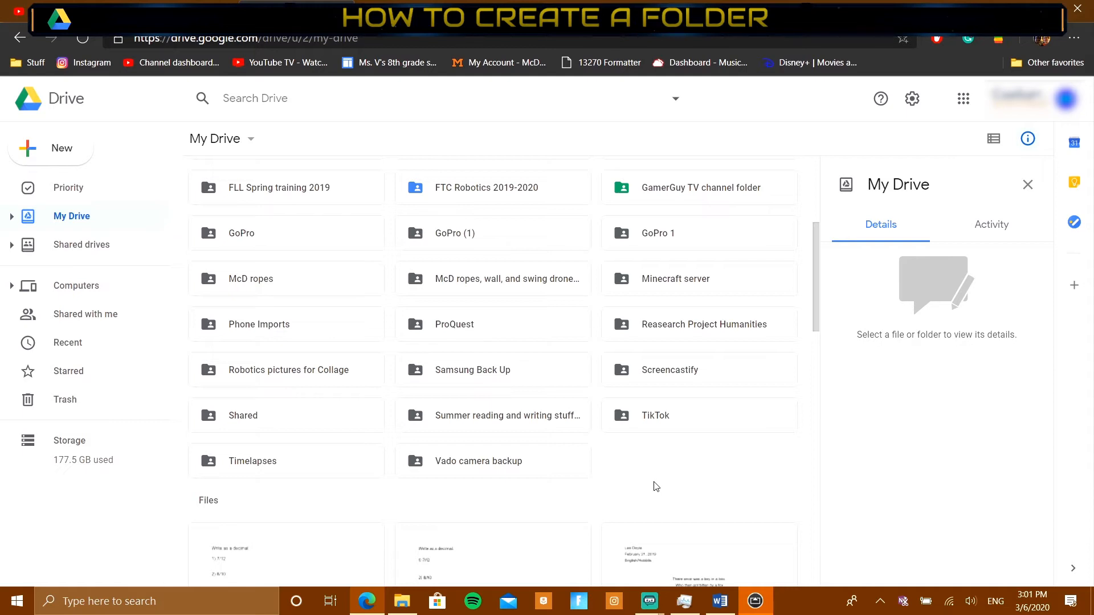
mouse_move(810, 520)
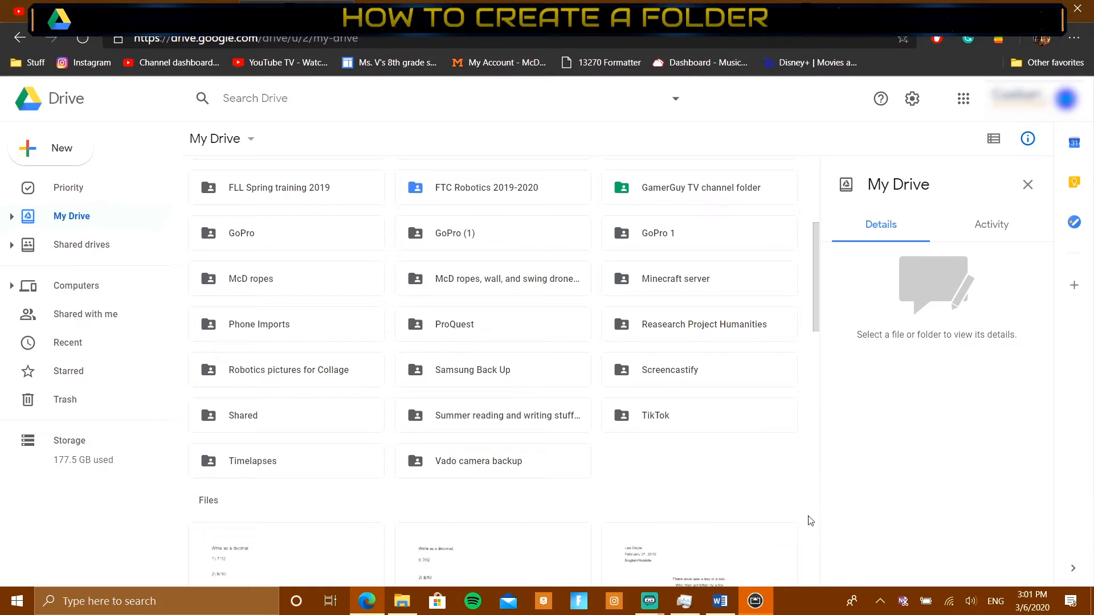
mouse_move(806, 604)
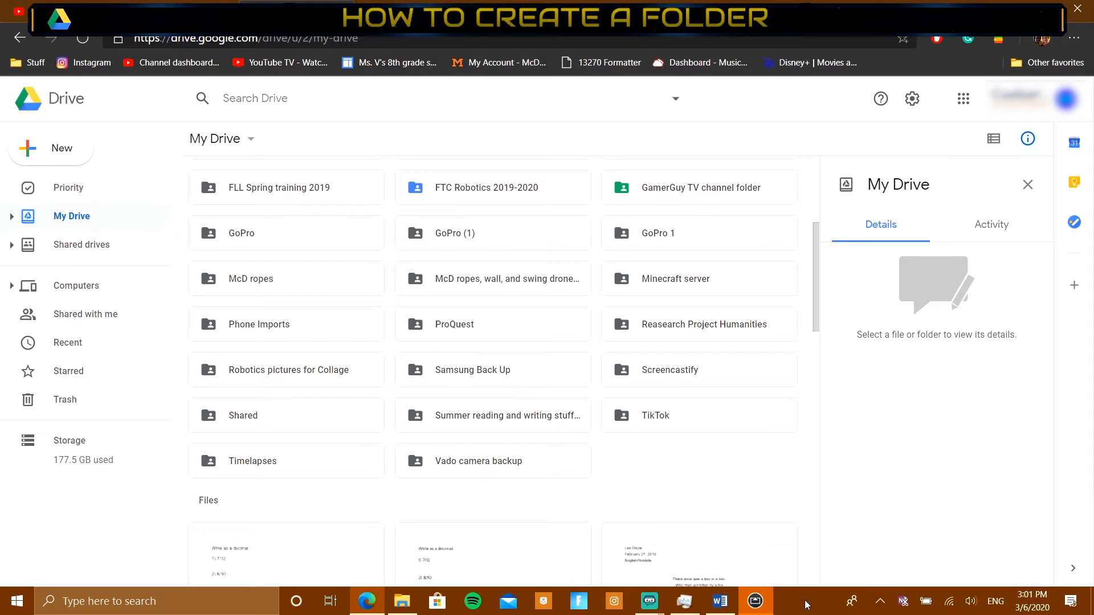
mouse_move(659, 403)
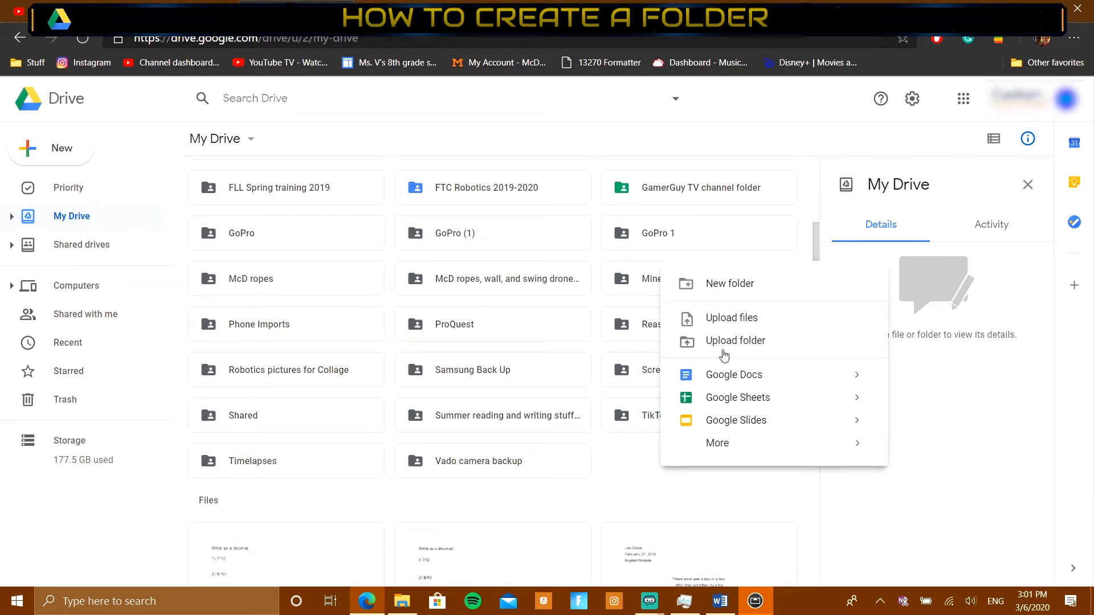
mouse_move(702, 311)
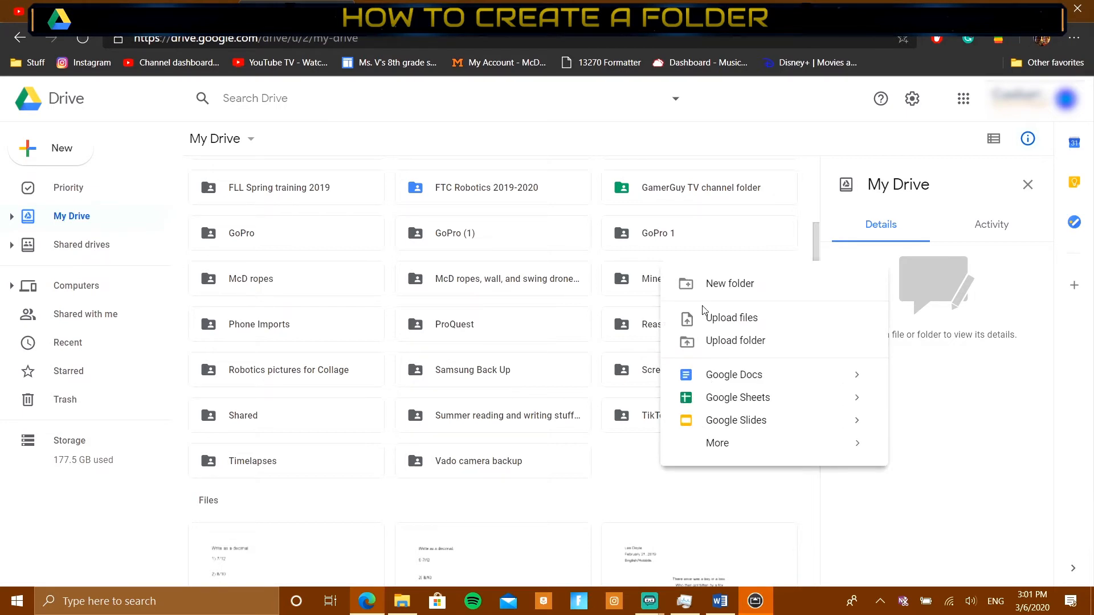
mouse_move(704, 337)
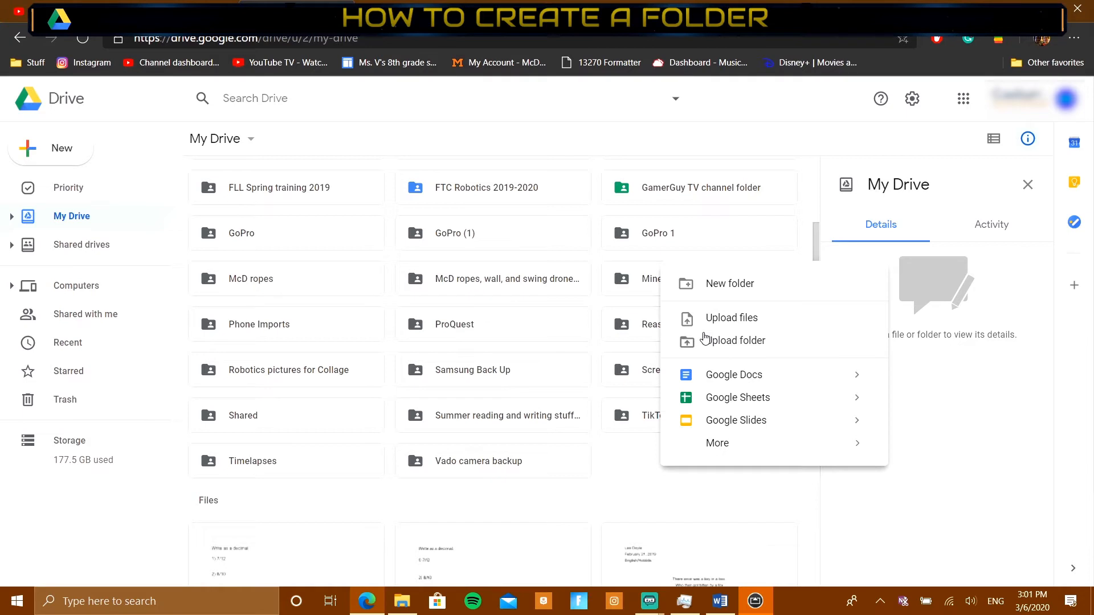
mouse_move(709, 283)
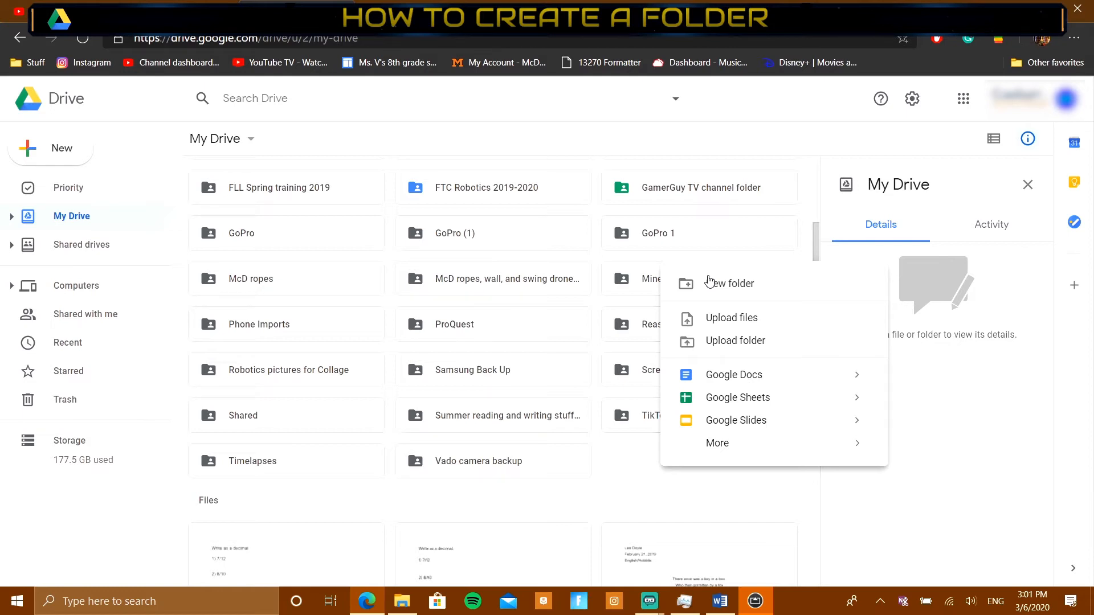
mouse_move(763, 328)
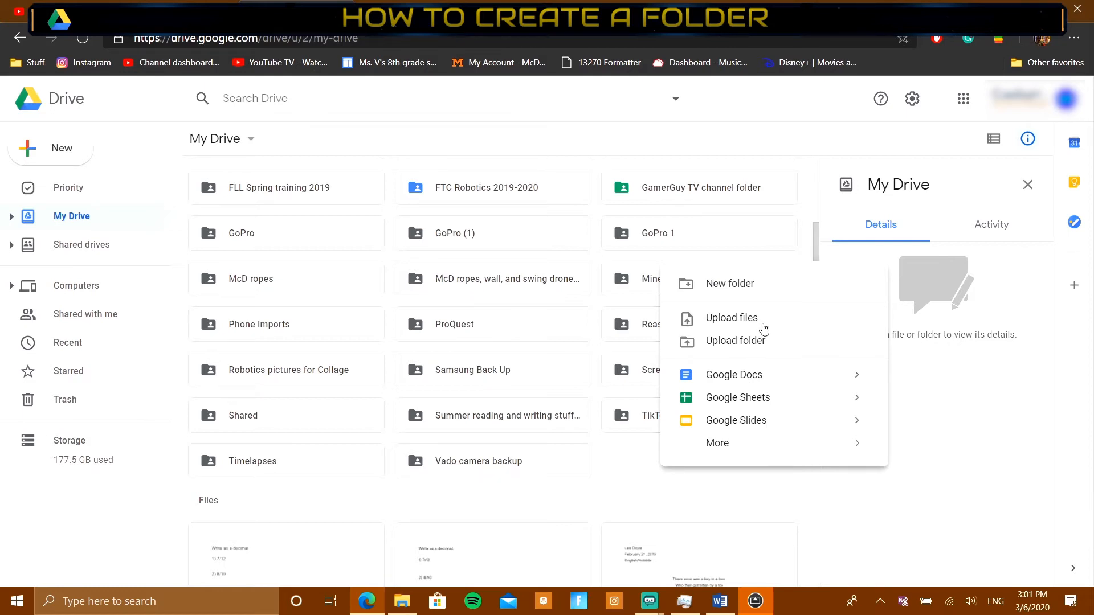
click(644, 472)
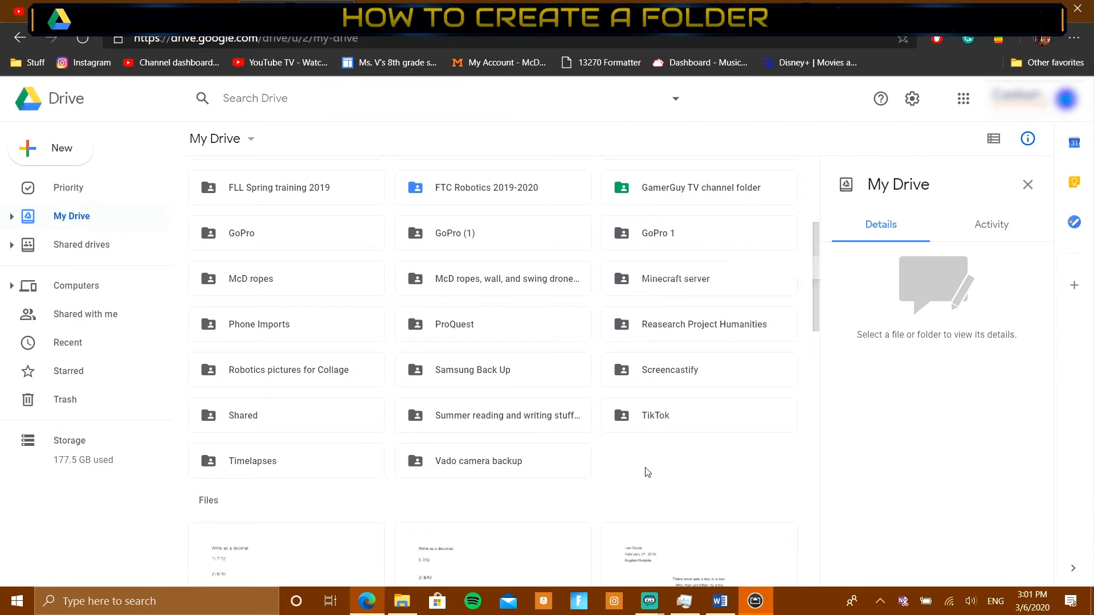
right_click(645, 472)
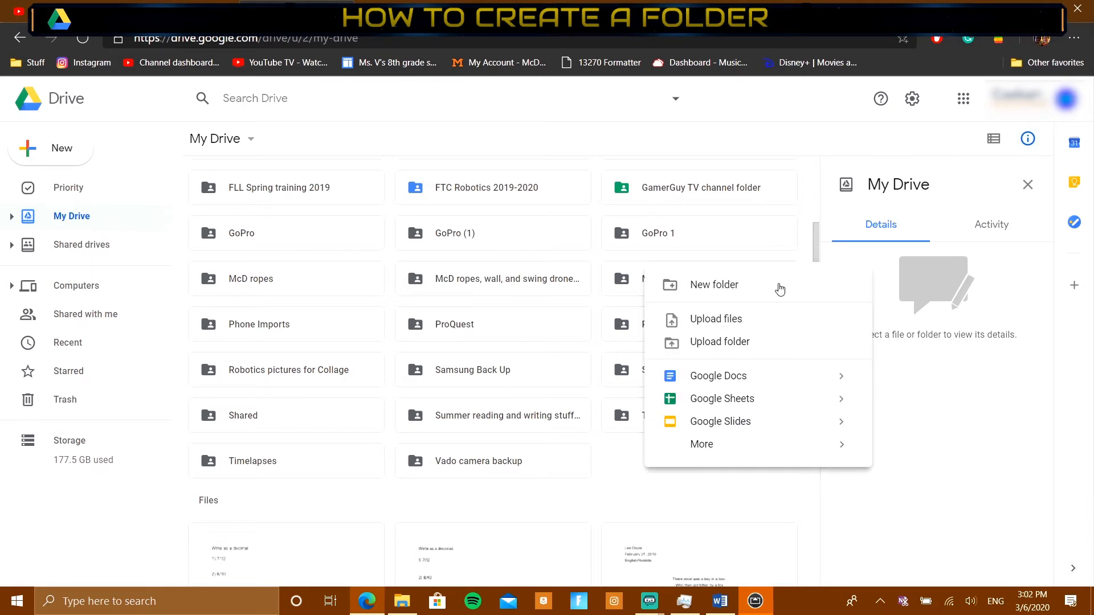
- Create a folder named 'google drive course test folder' in My Drive
click(713, 285)
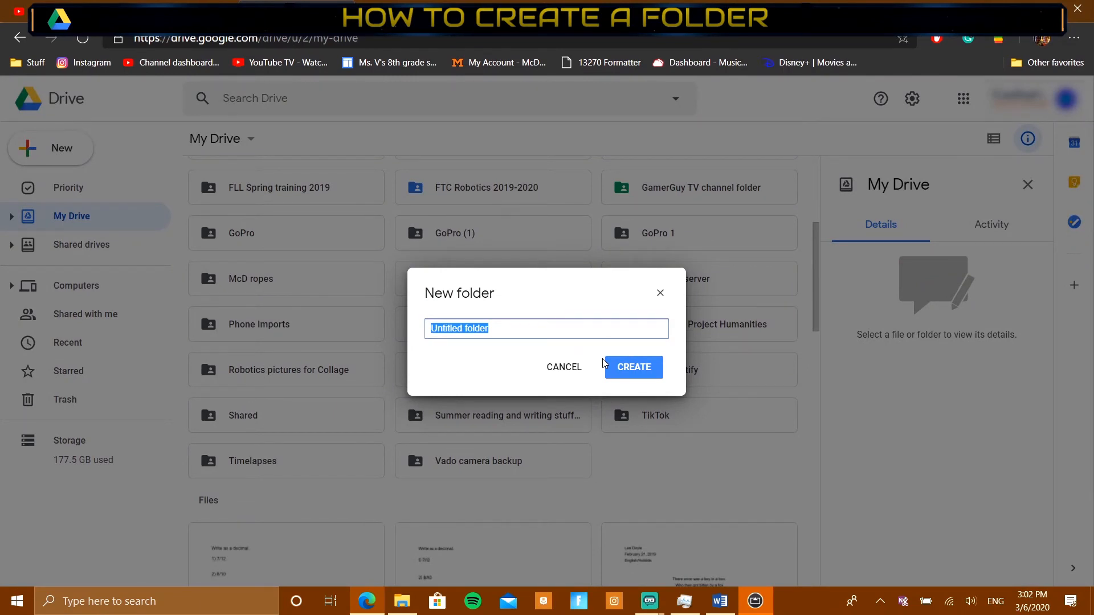
text(google drive course t)
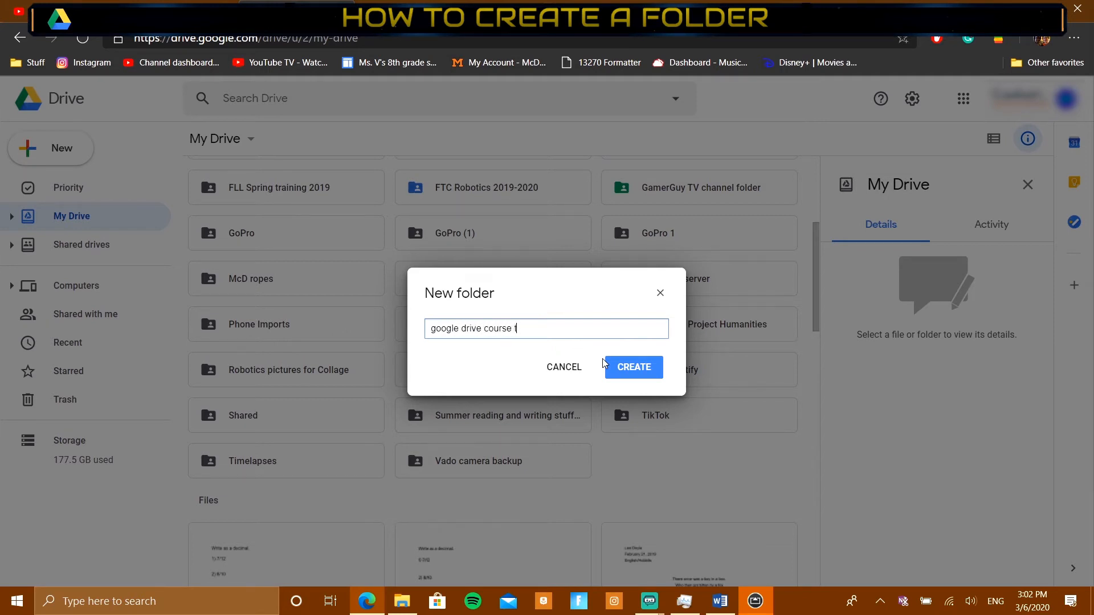
text(est folder)
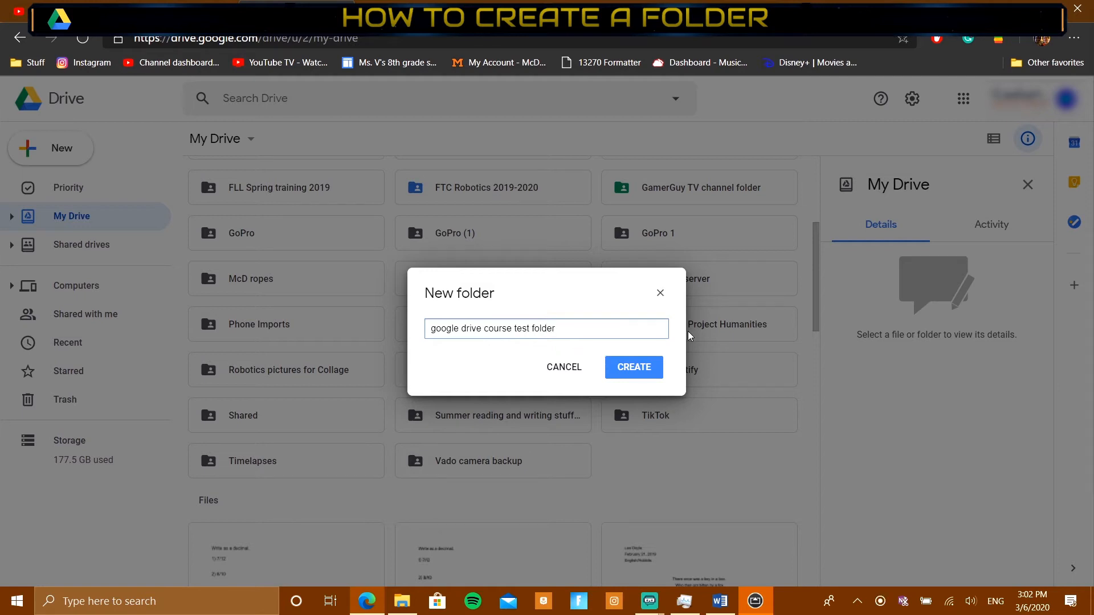
click(633, 367)
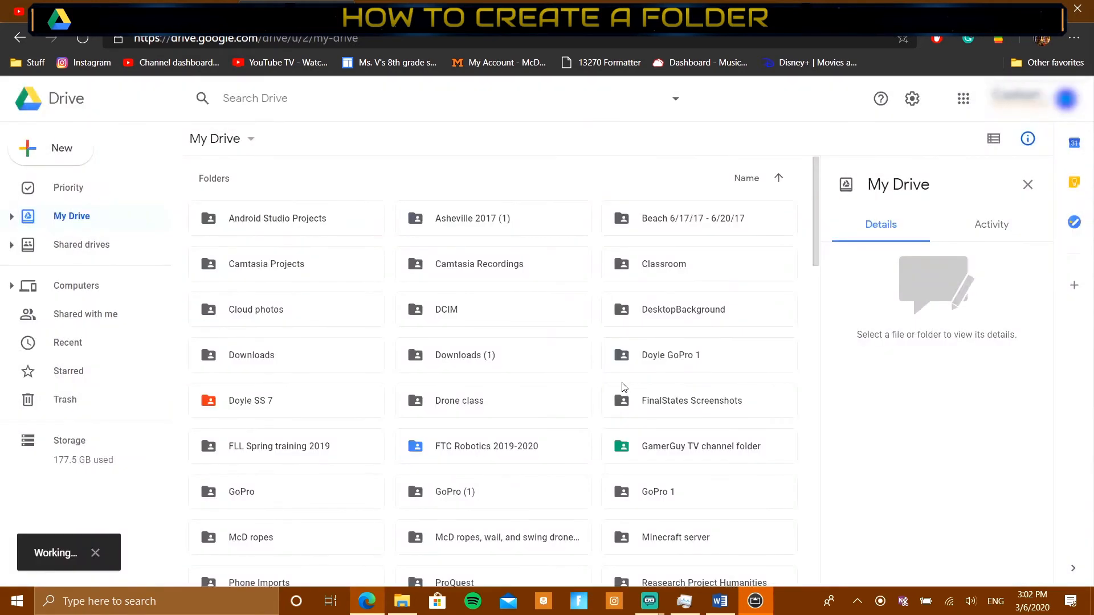
- Select the new test folder and open its right-click actions menu
click(291, 328)
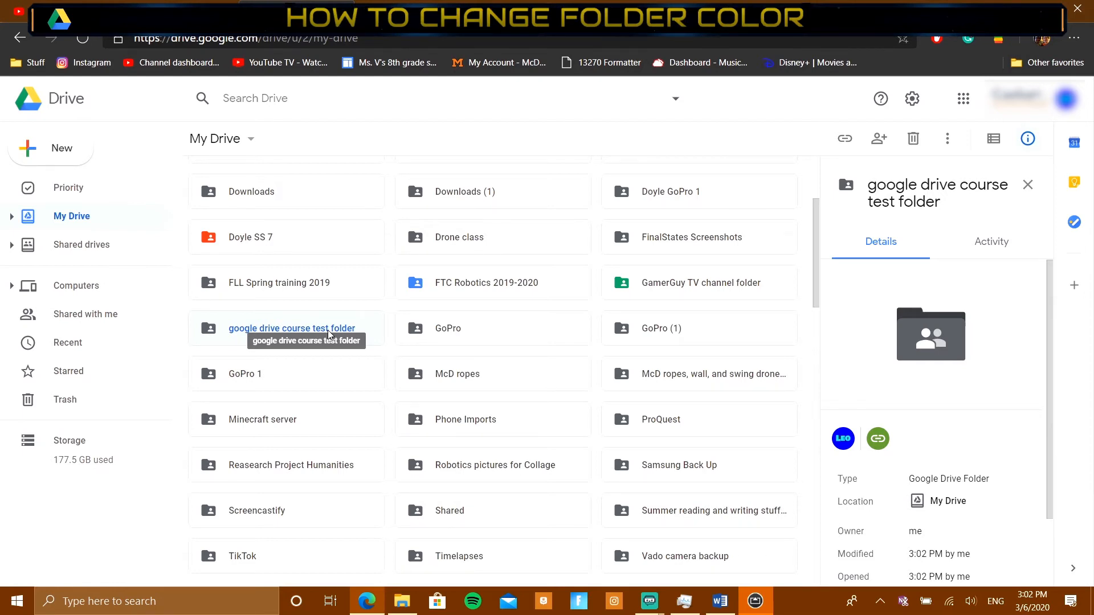
right_click(292, 328)
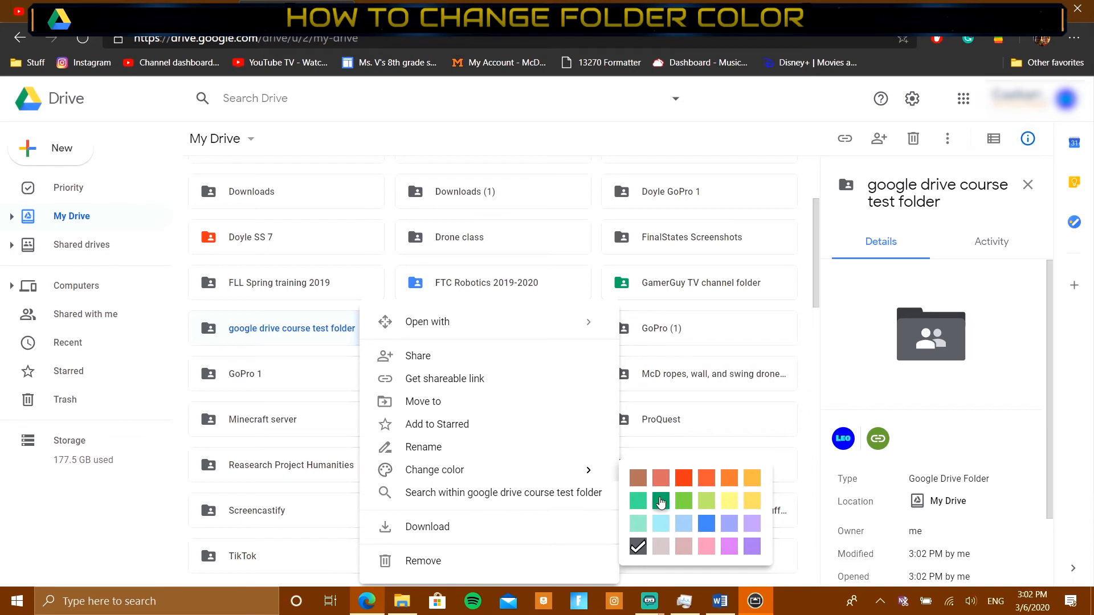
mouse_move(719, 509)
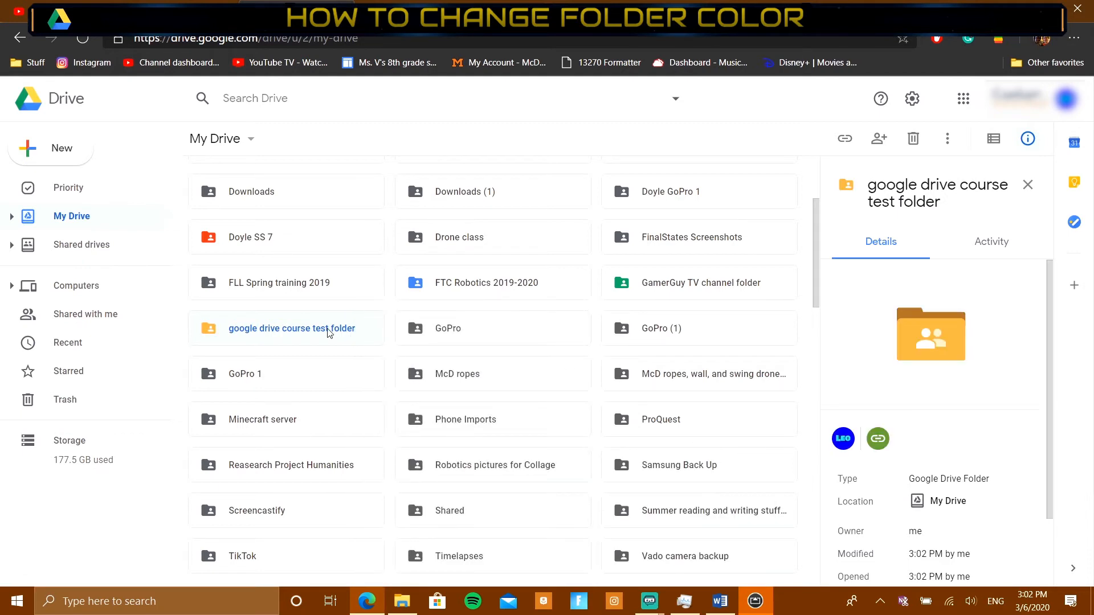
mouse_move(328, 328)
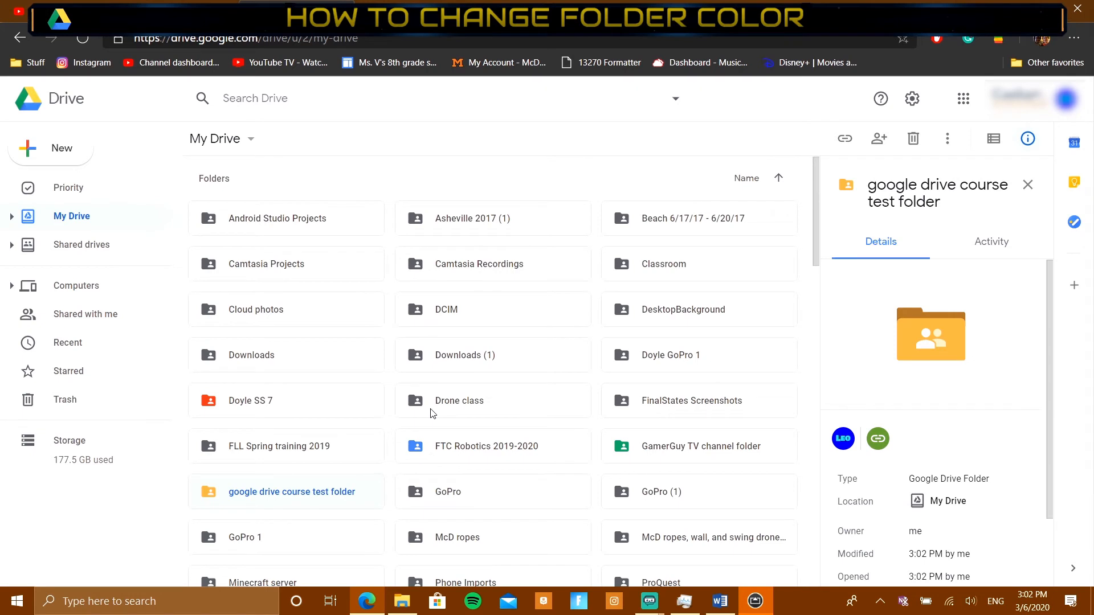
mouse_move(375, 186)
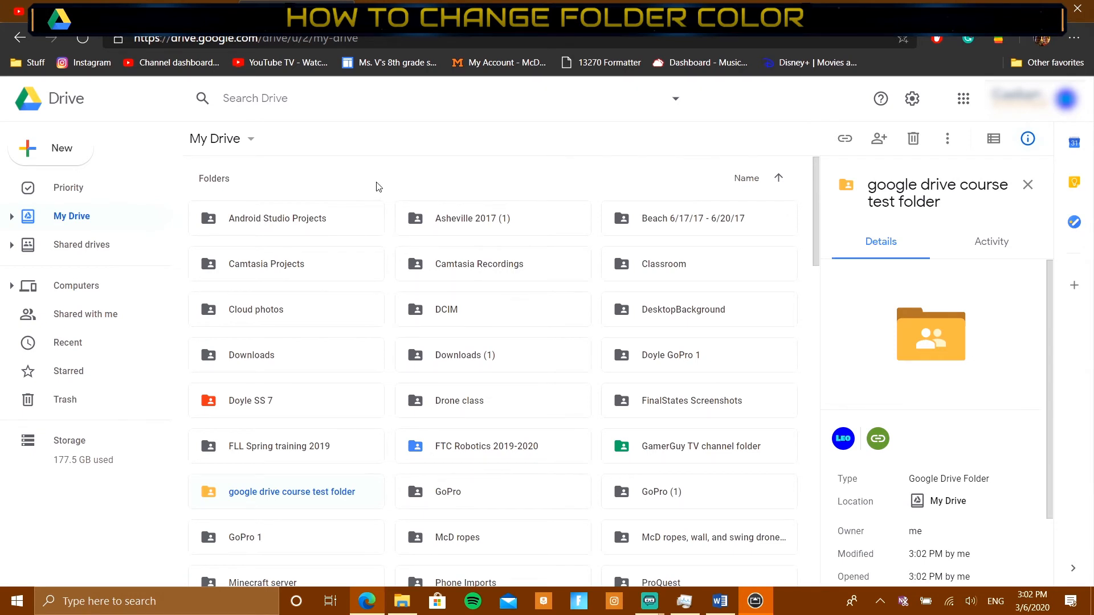
mouse_move(364, 218)
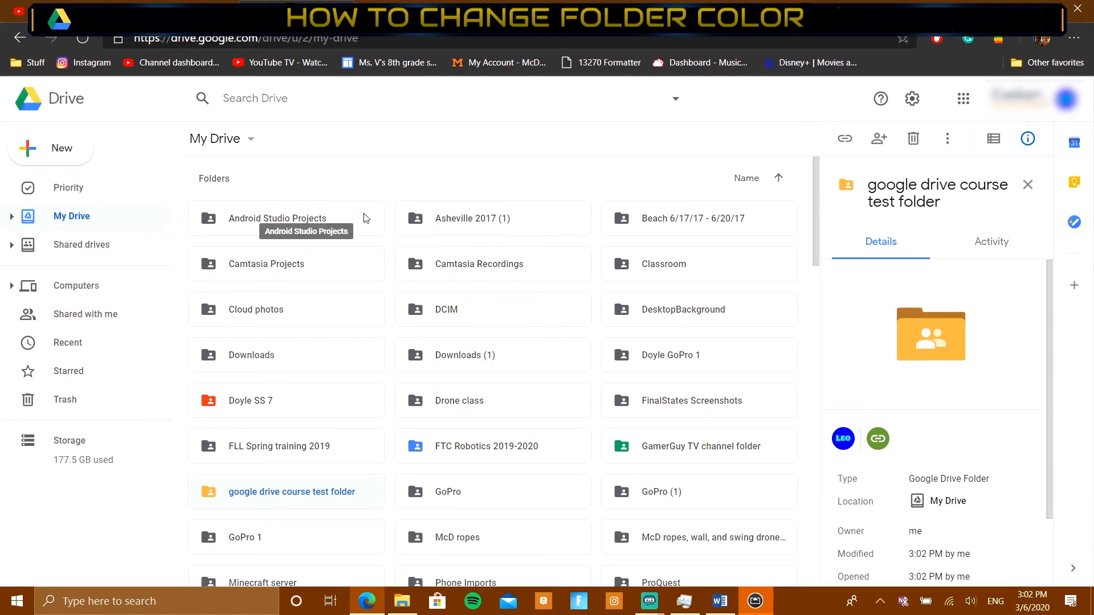
mouse_move(391, 320)
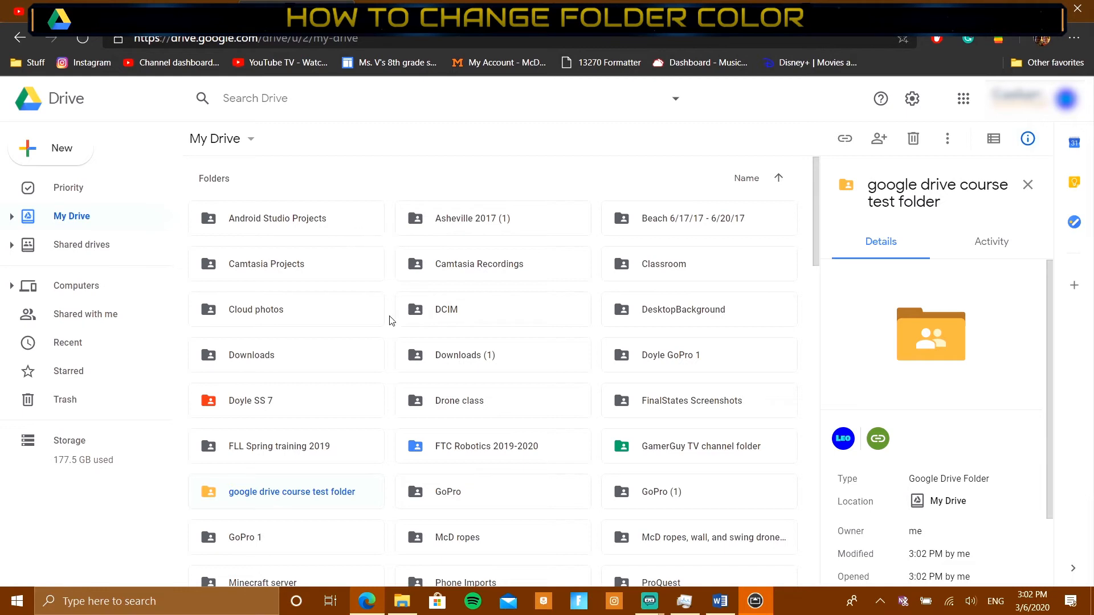
mouse_move(421, 442)
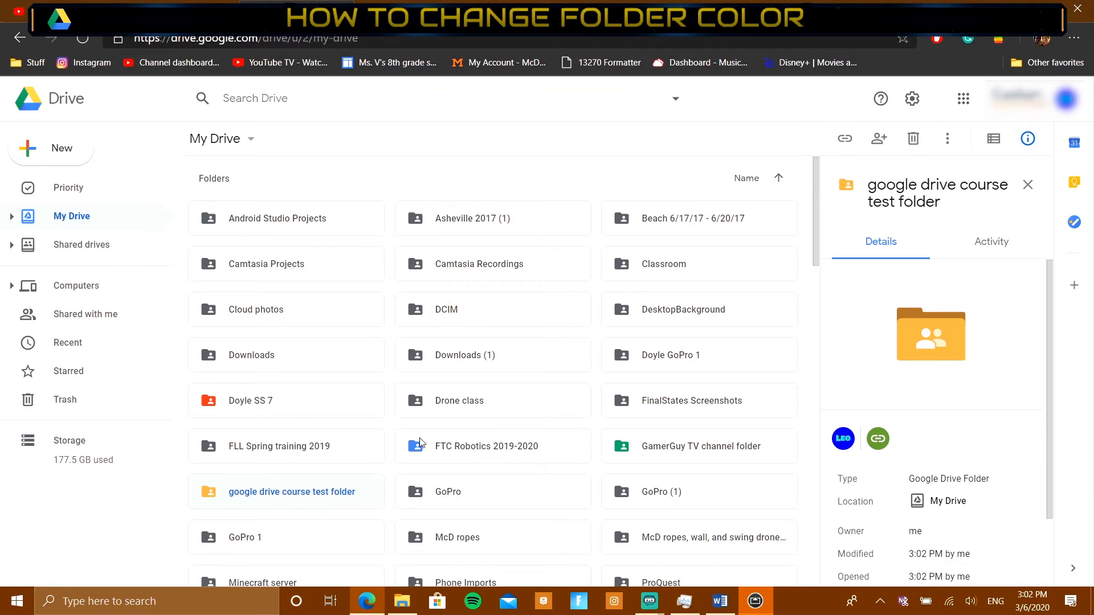
mouse_move(373, 491)
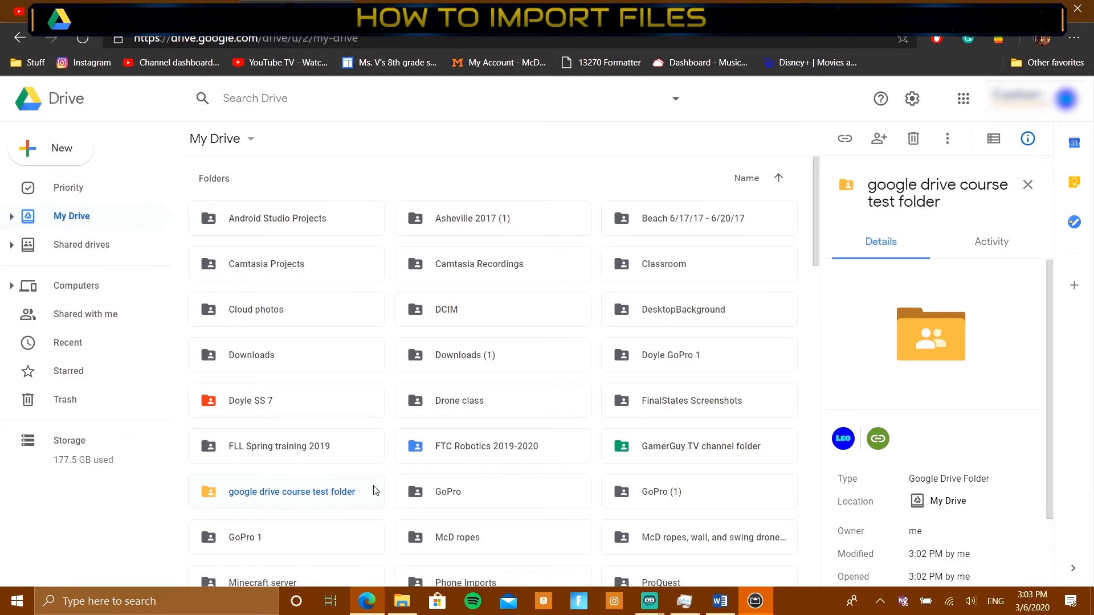
mouse_move(56, 159)
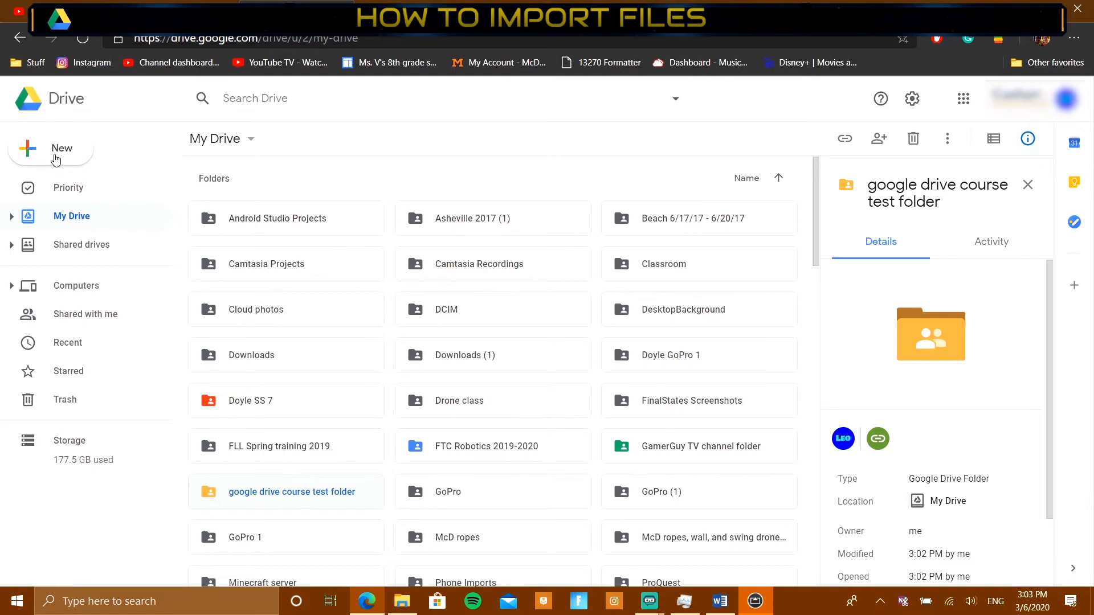
- Open the New menu in My Drive to start a file upload
click(50, 148)
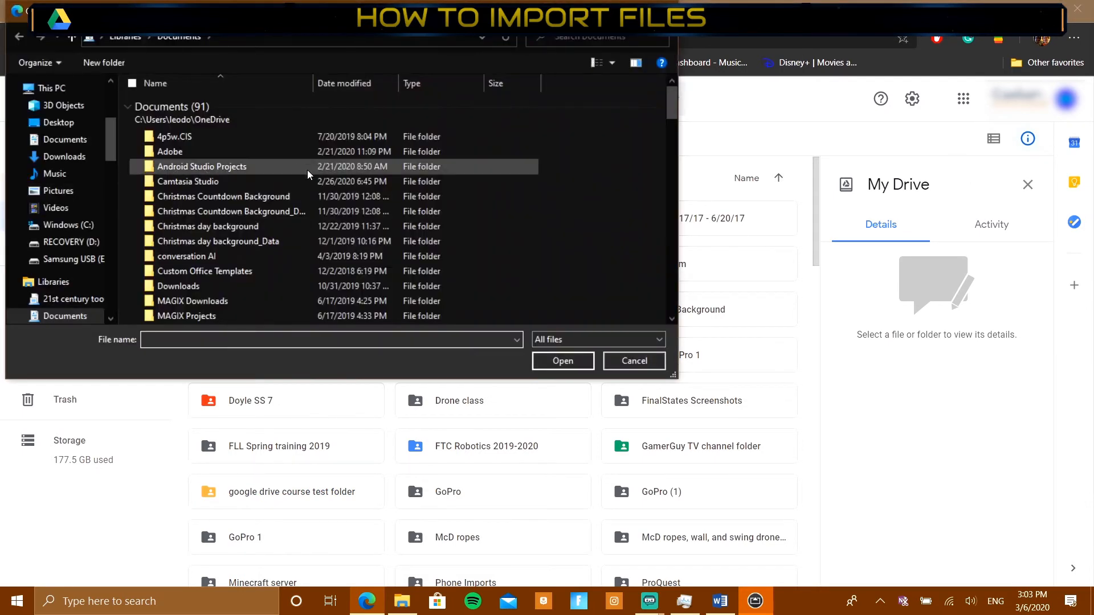
- Pick corsair_cue_20190125_09_30_09.csv from Documents and upload it to My Drive
scroll(down, 3)
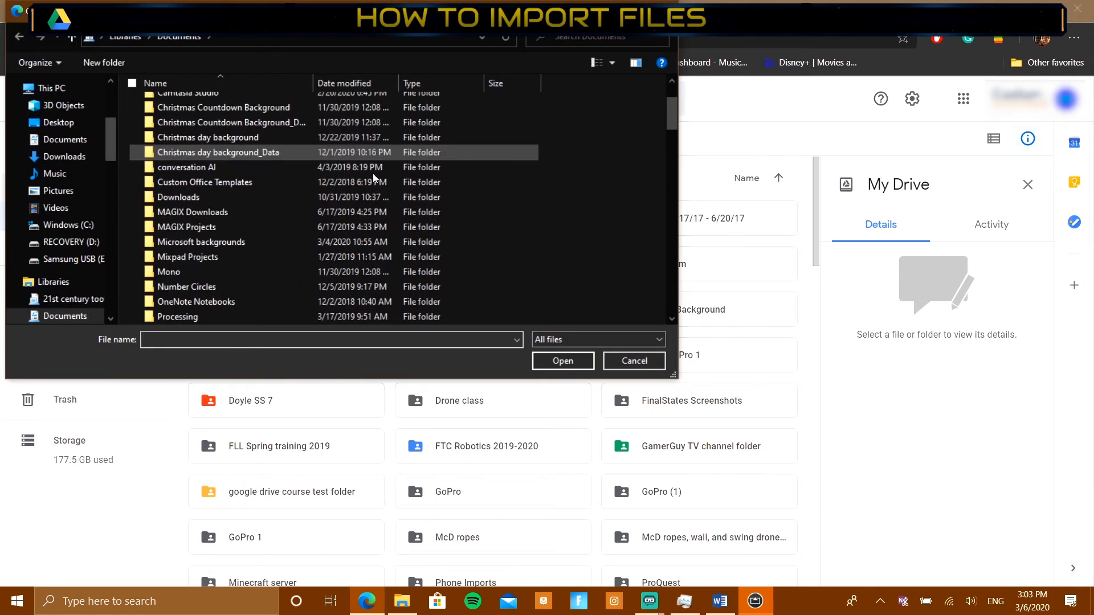
scroll(down, 3)
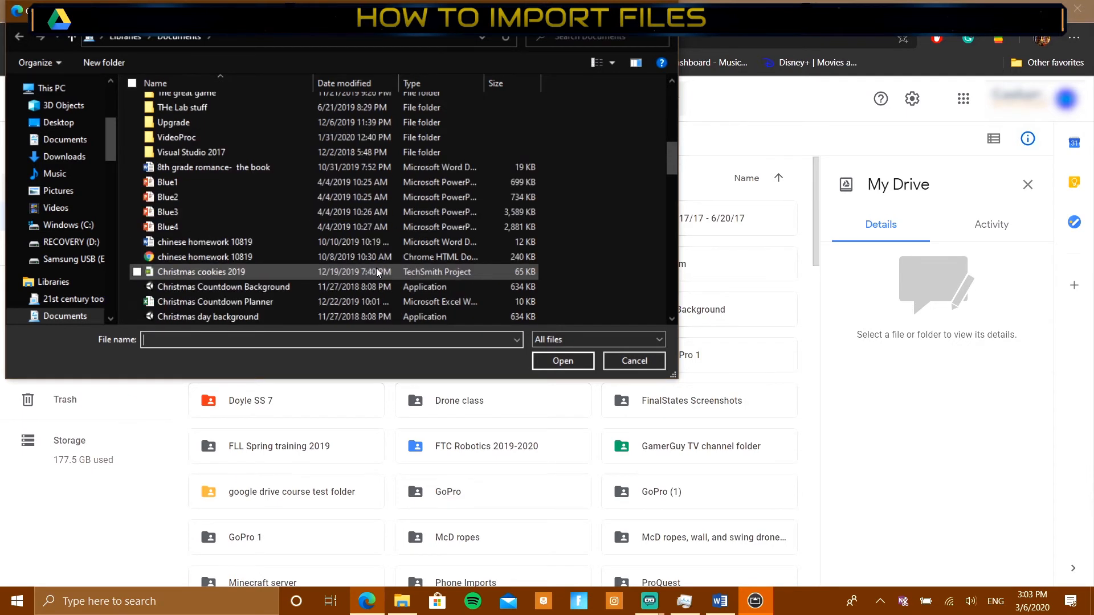
click(205, 242)
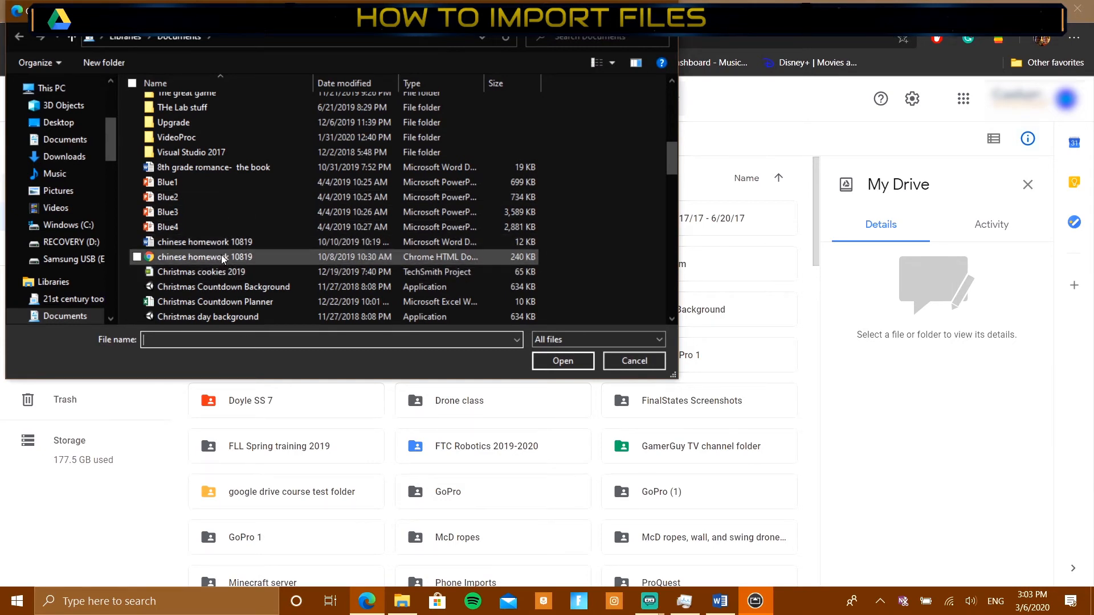
scroll(down, 3)
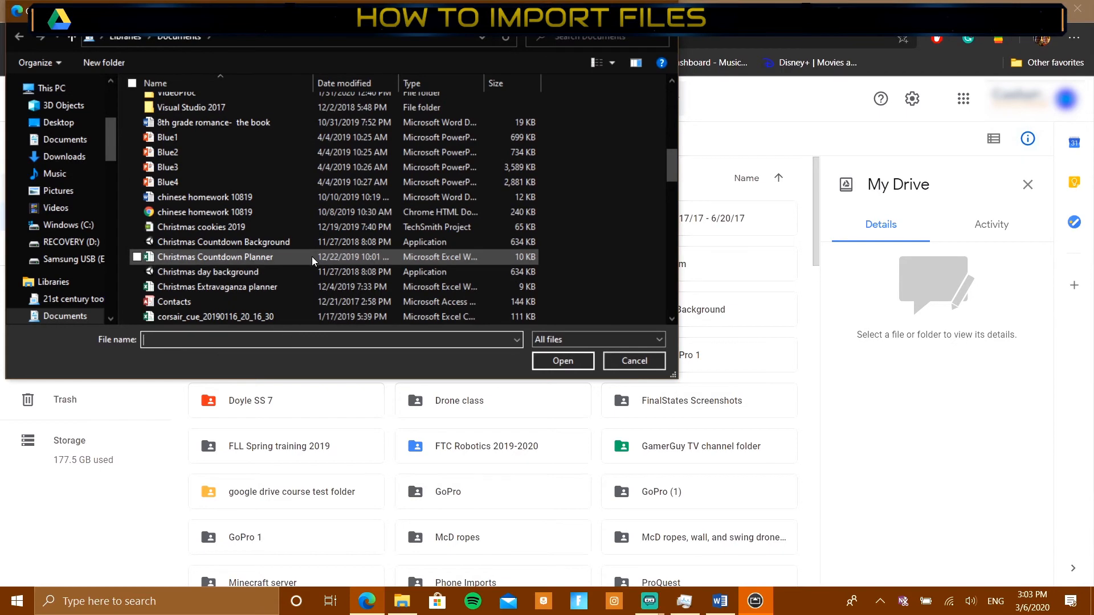
scroll(down, 3)
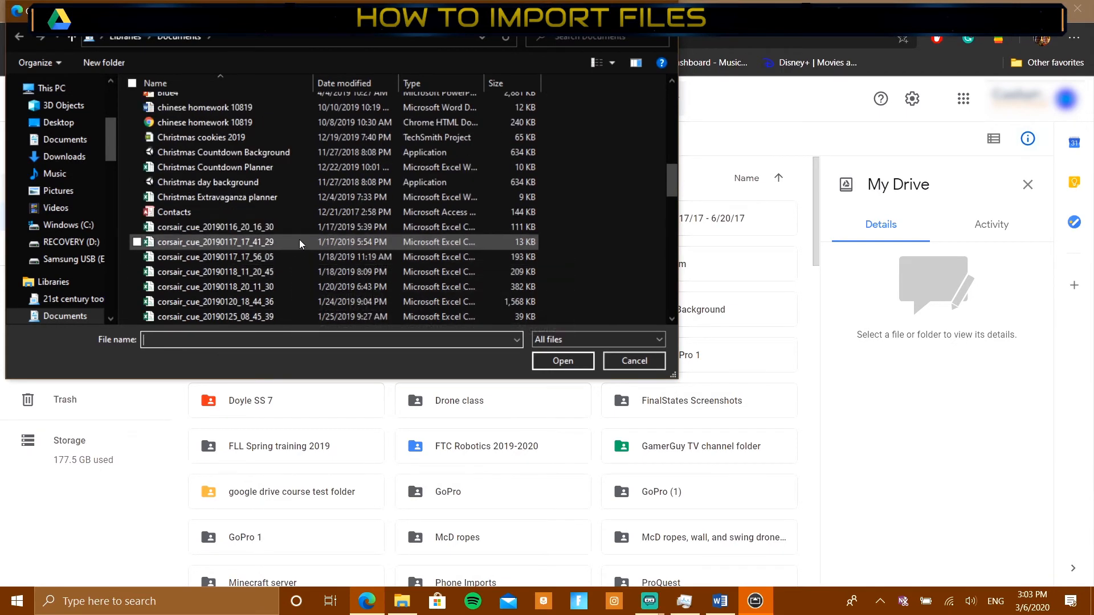
scroll(down, 3)
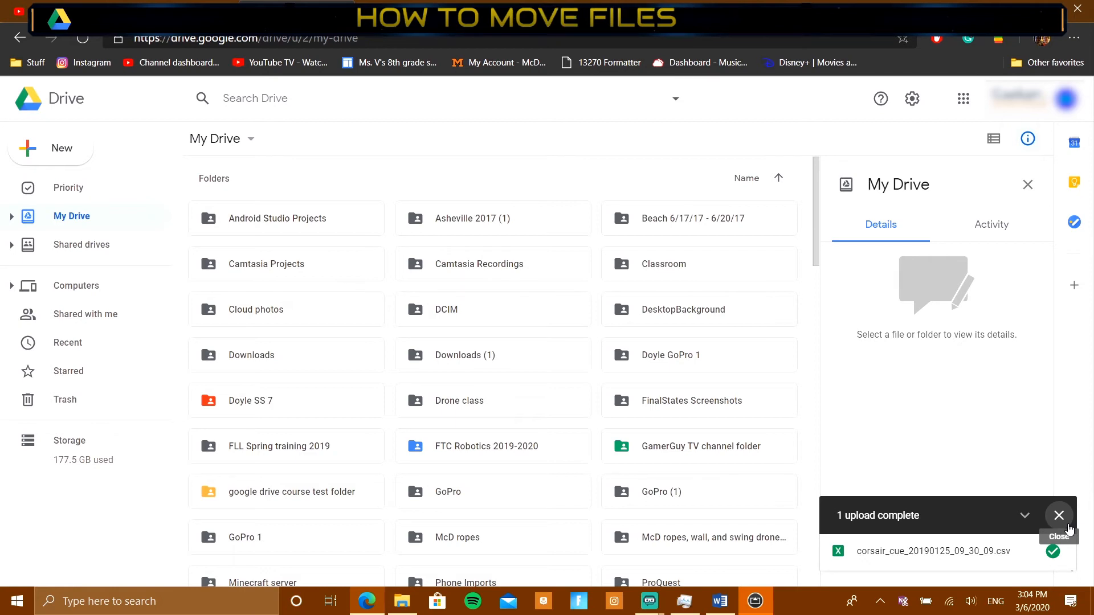
- Scroll down My Drive to the Files section with the Backwards video file
scroll(down, 3)
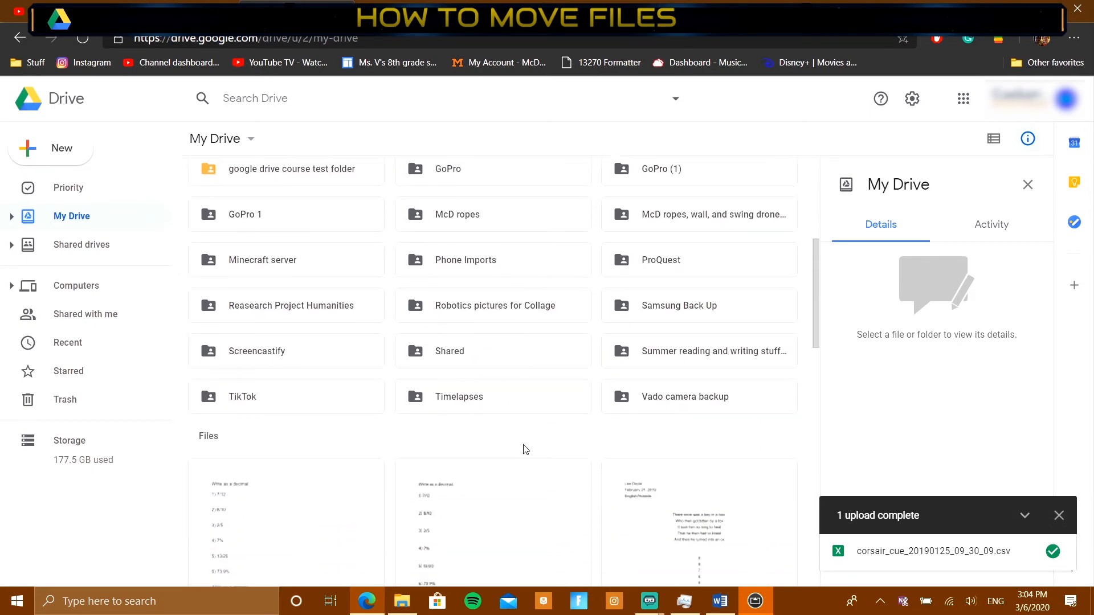
scroll(down, 3)
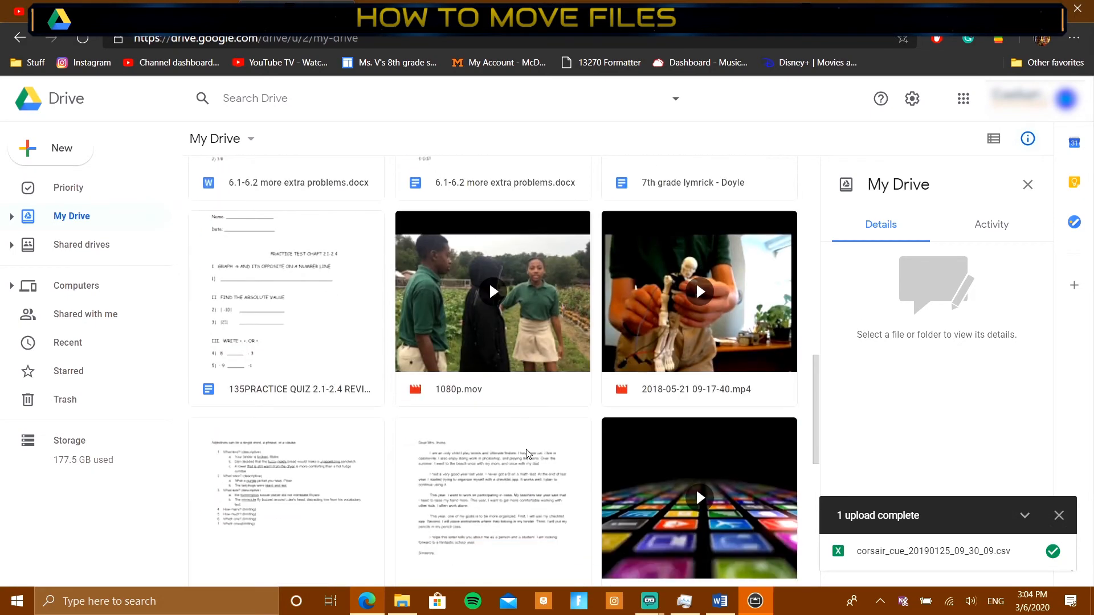
scroll(down, 3)
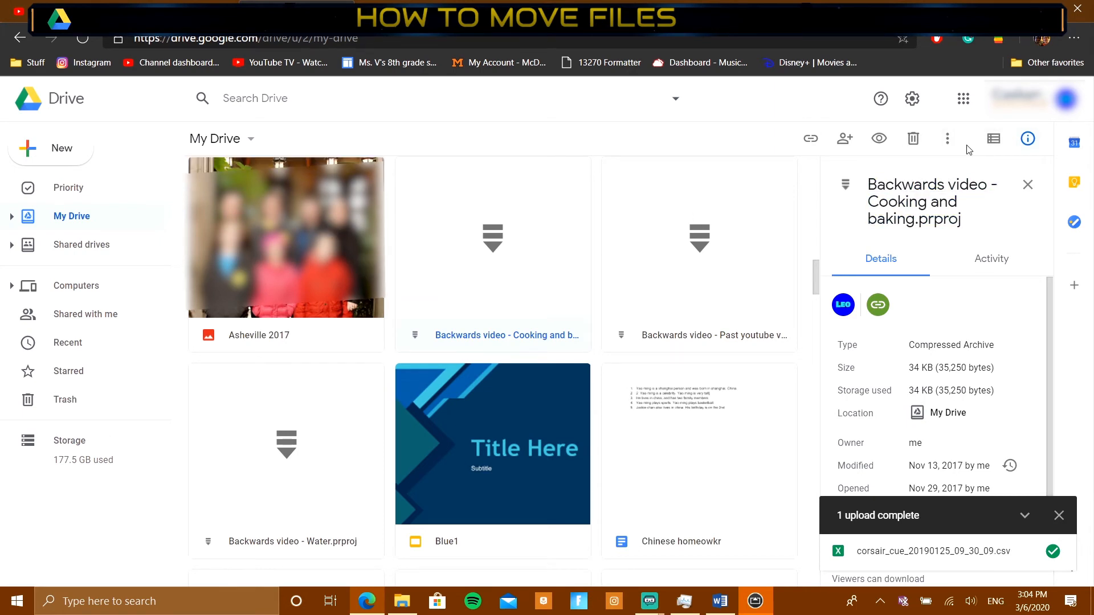
- Star Backwards video - Cooking and baking.prproj, then choose Move to from More actions
click(946, 138)
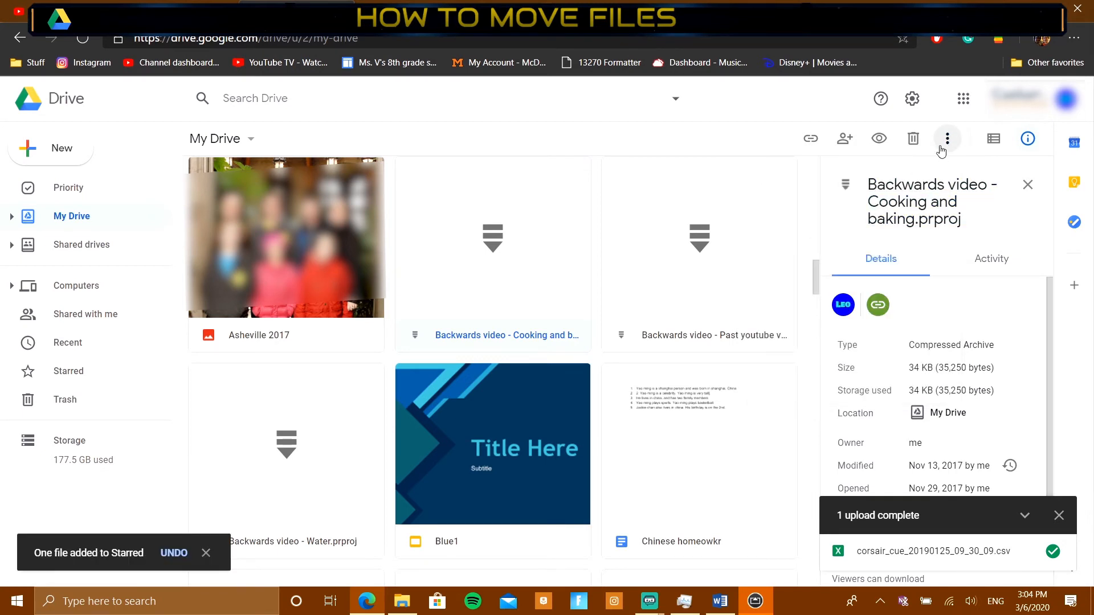
mouse_move(864, 197)
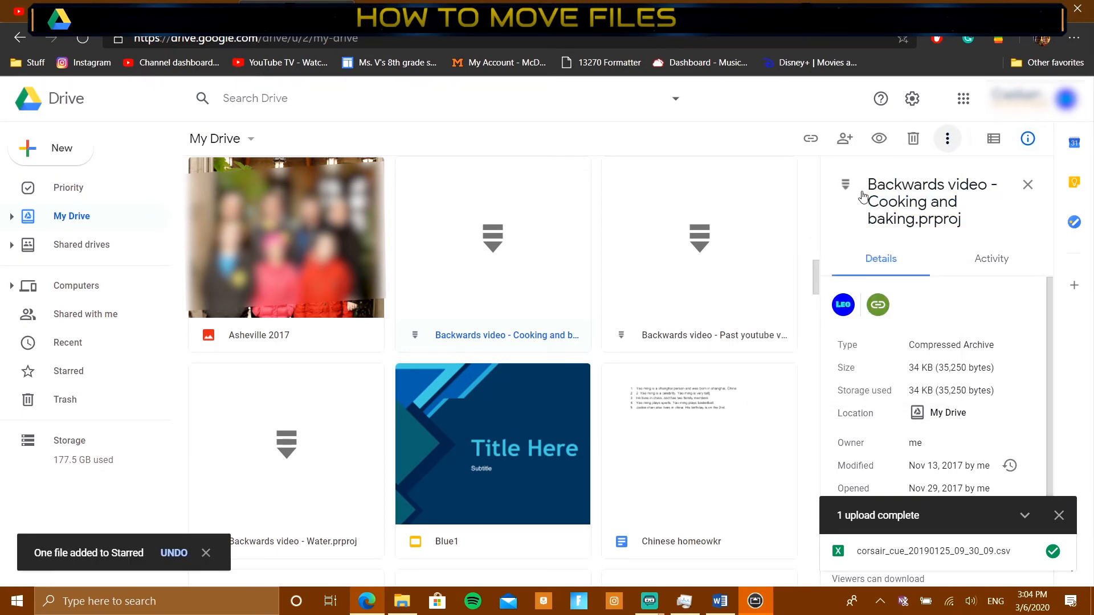
mouse_move(947, 138)
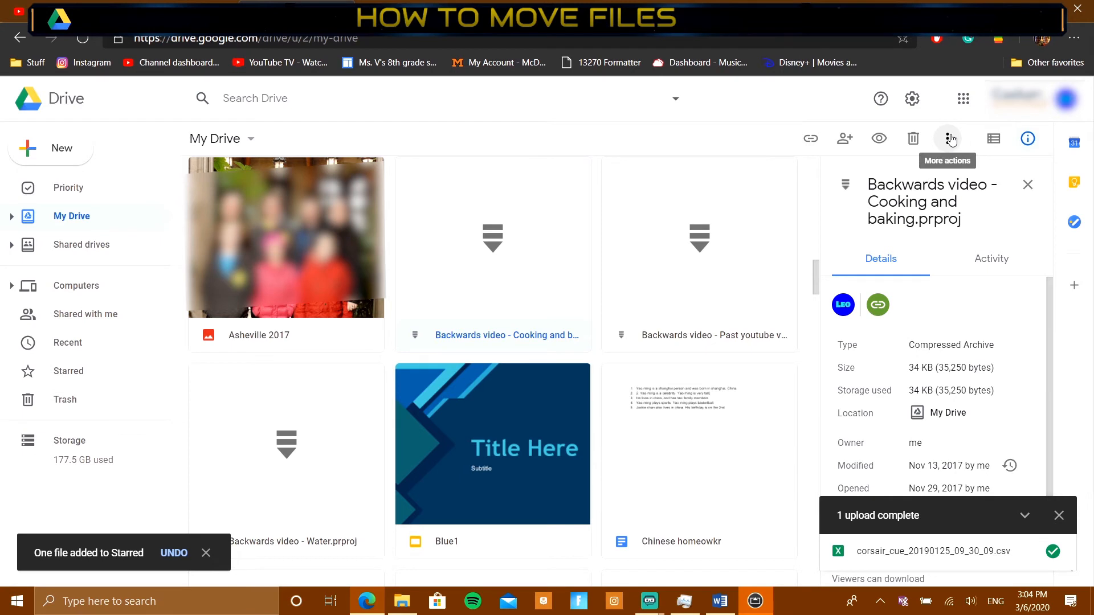
click(946, 137)
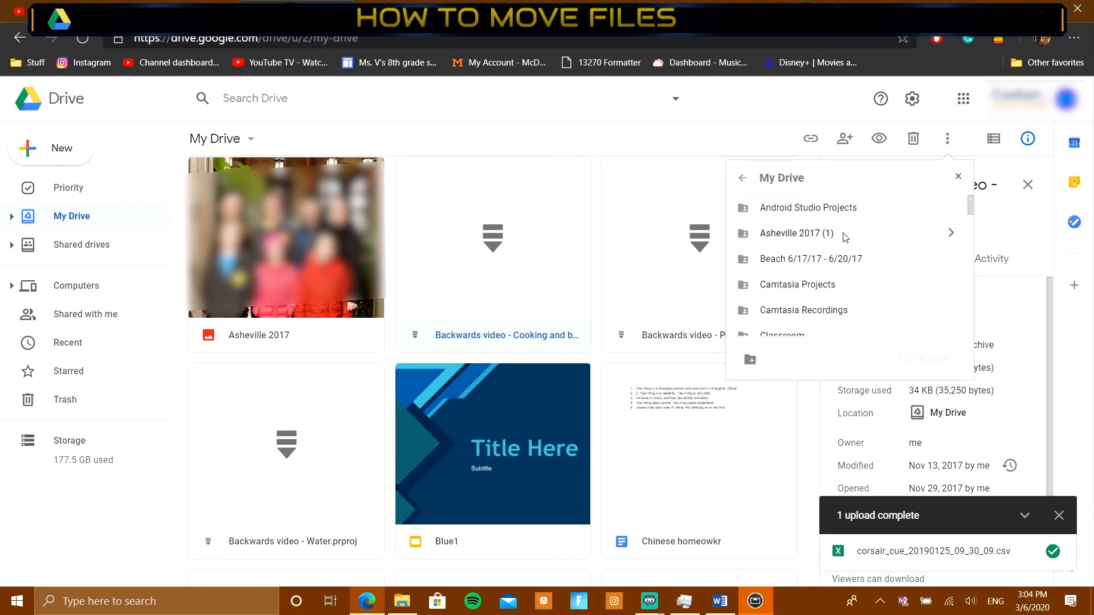
- Browse into Classroom in the move picker, then go back without moving the file
scroll(down, 3)
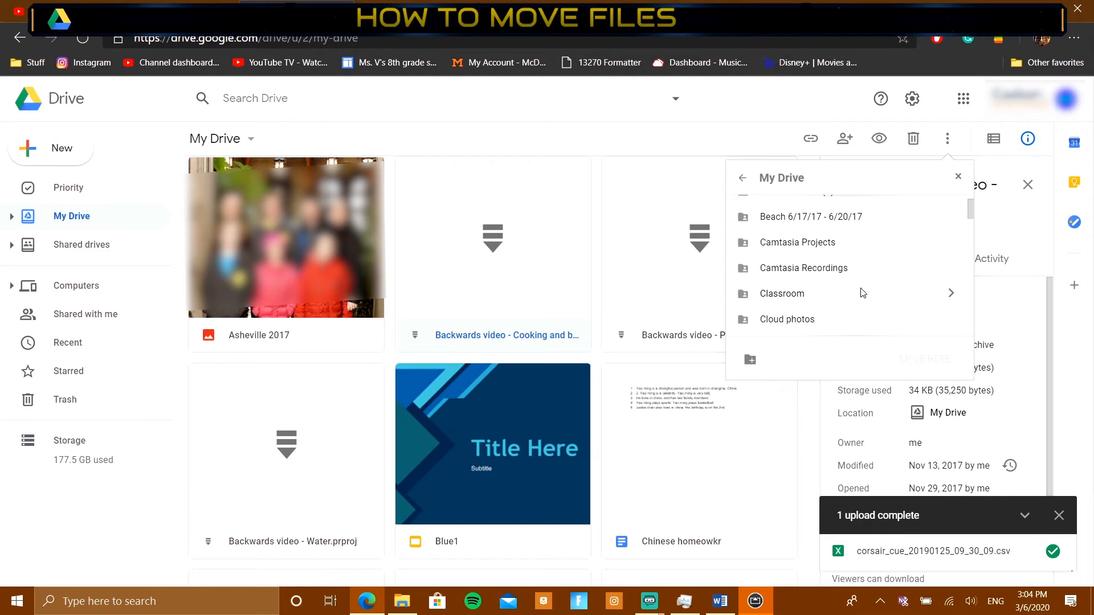
click(781, 293)
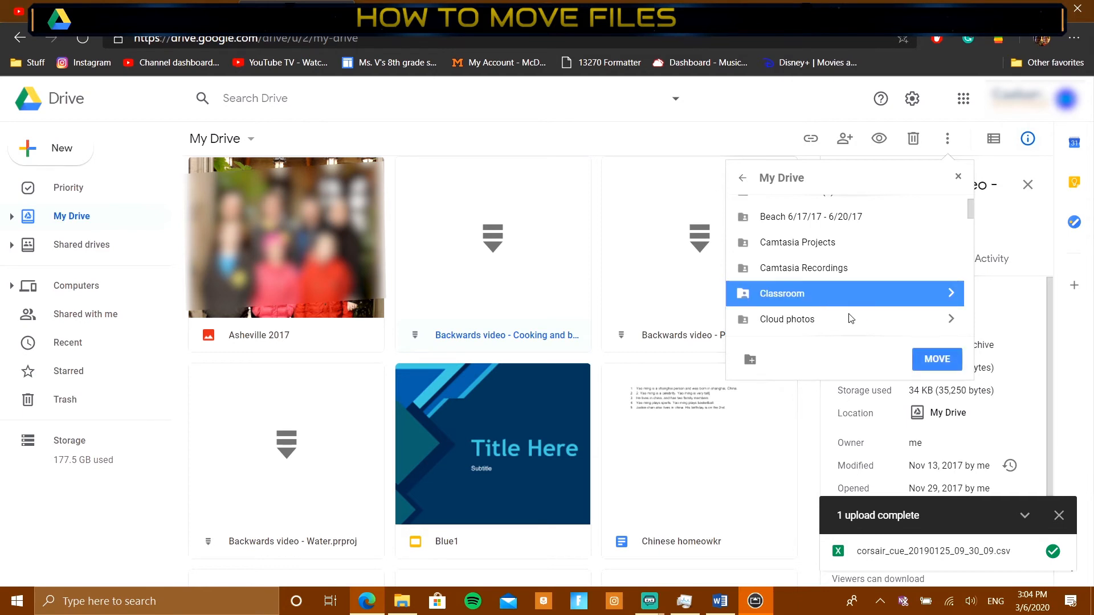
mouse_move(811, 292)
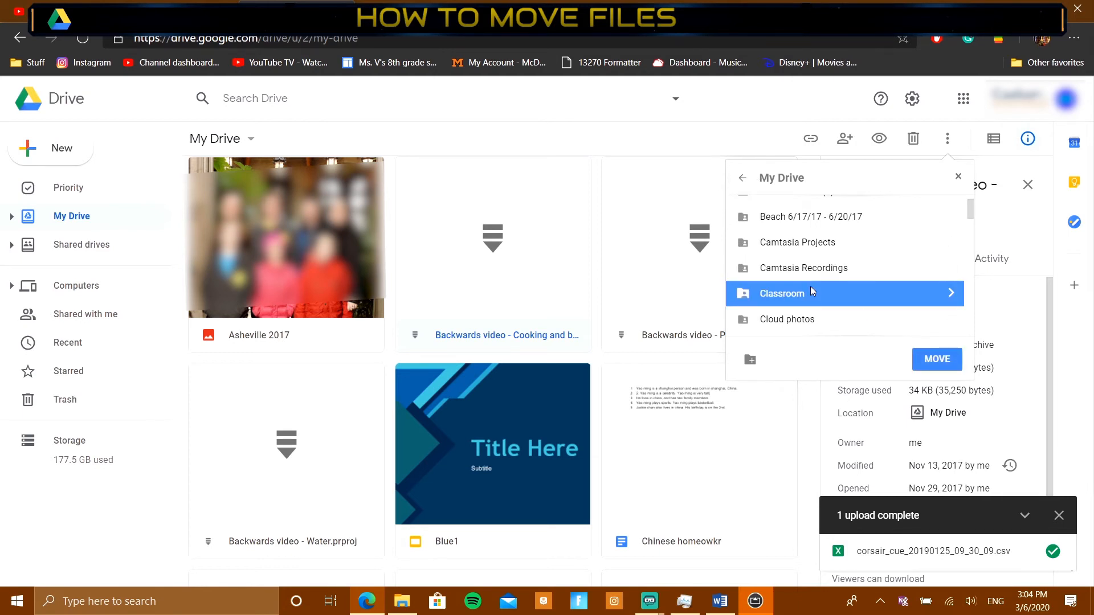
mouse_move(742, 178)
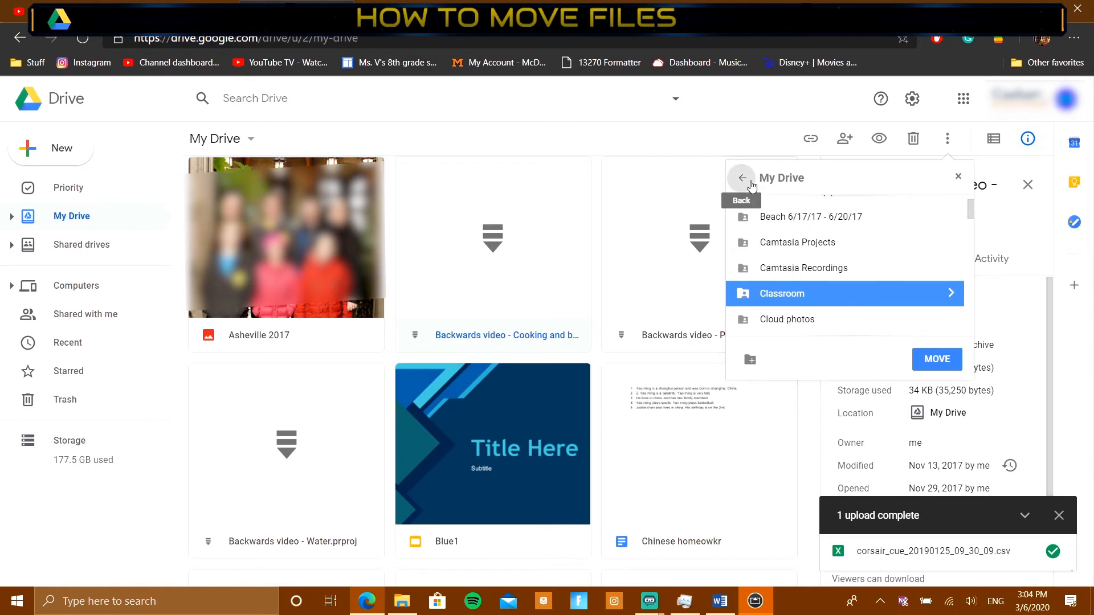
click(740, 177)
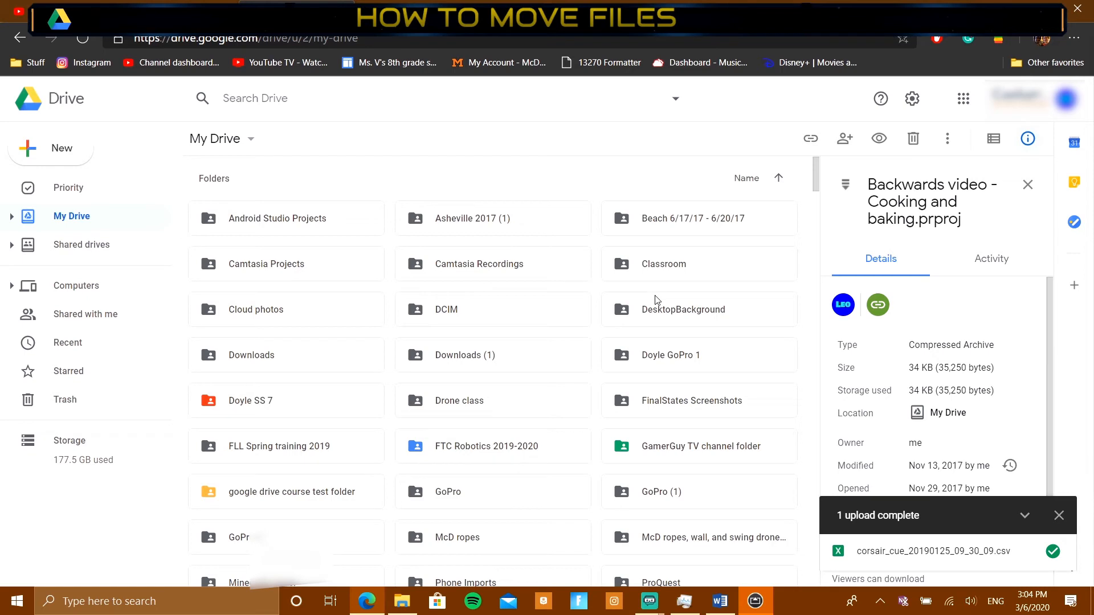
- Scroll the folder grid and open the Phone Imports folder
scroll(down, 3)
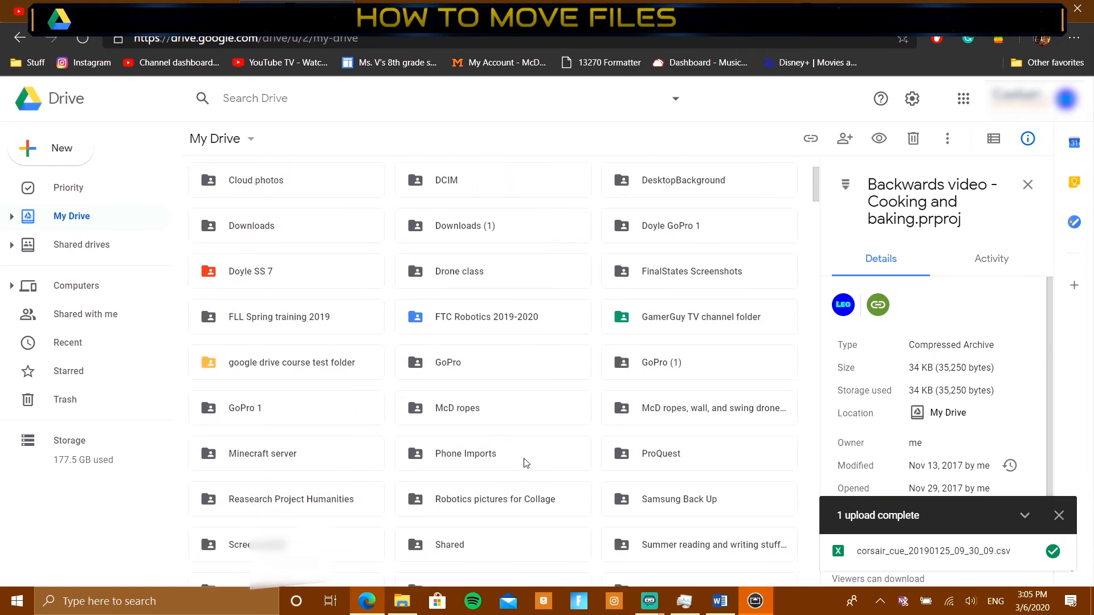
double_click(465, 452)
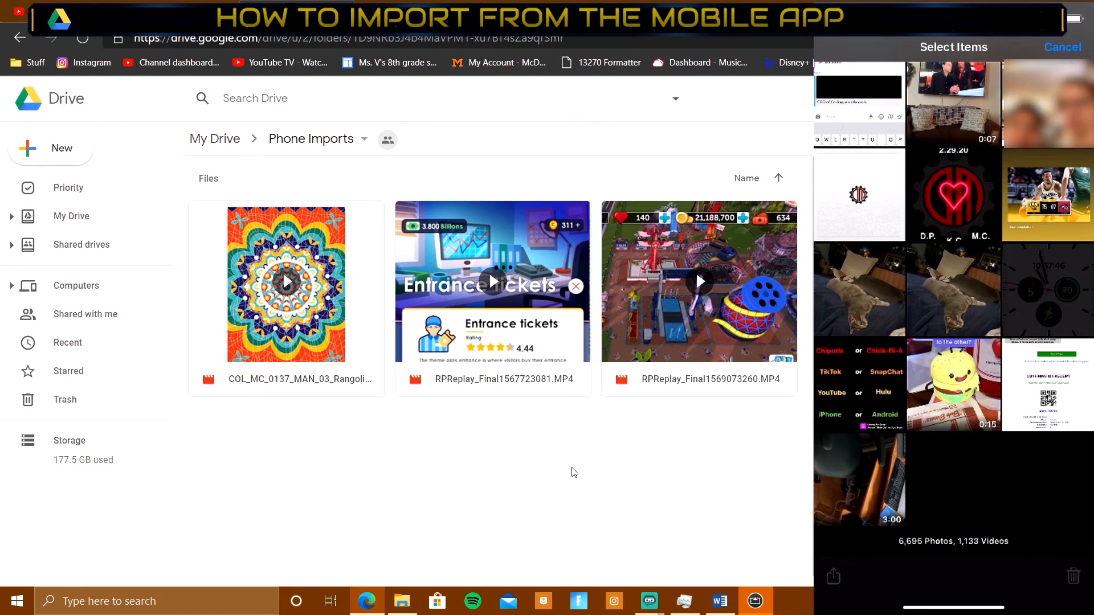
- Select the cat photo and bring up its share sheet
click(953, 289)
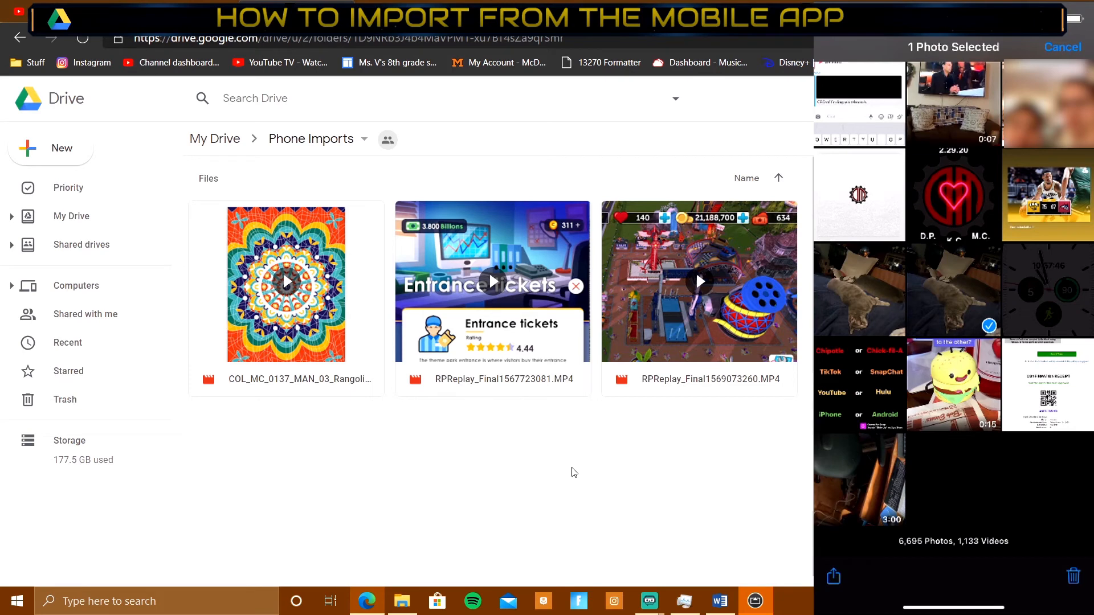
click(832, 575)
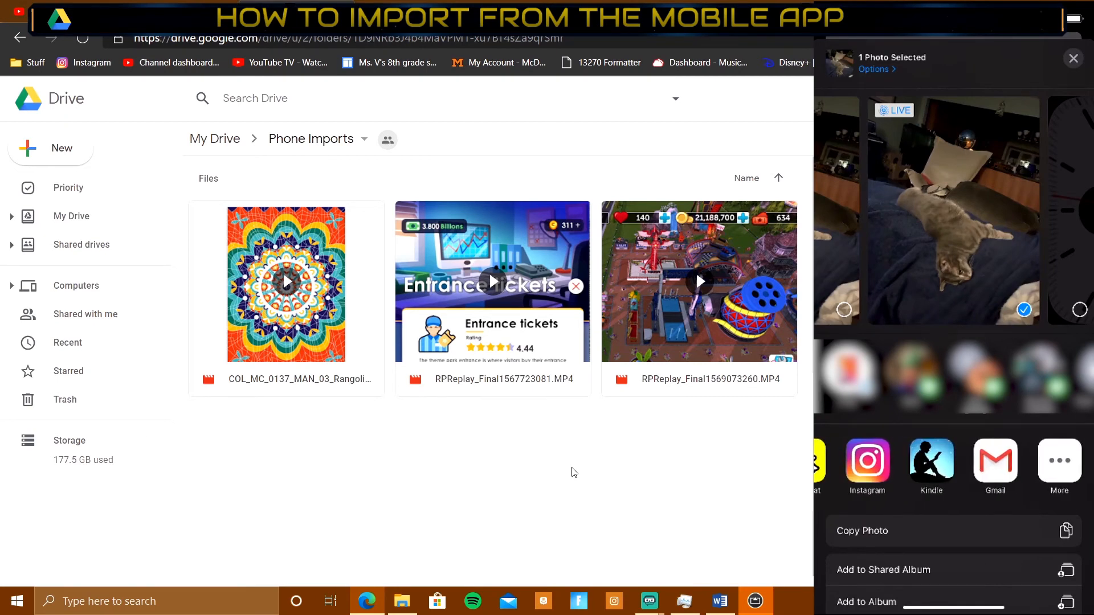
- Share the selected cat photo IMG_4144.JPG to the Google Drive app
click(1059, 461)
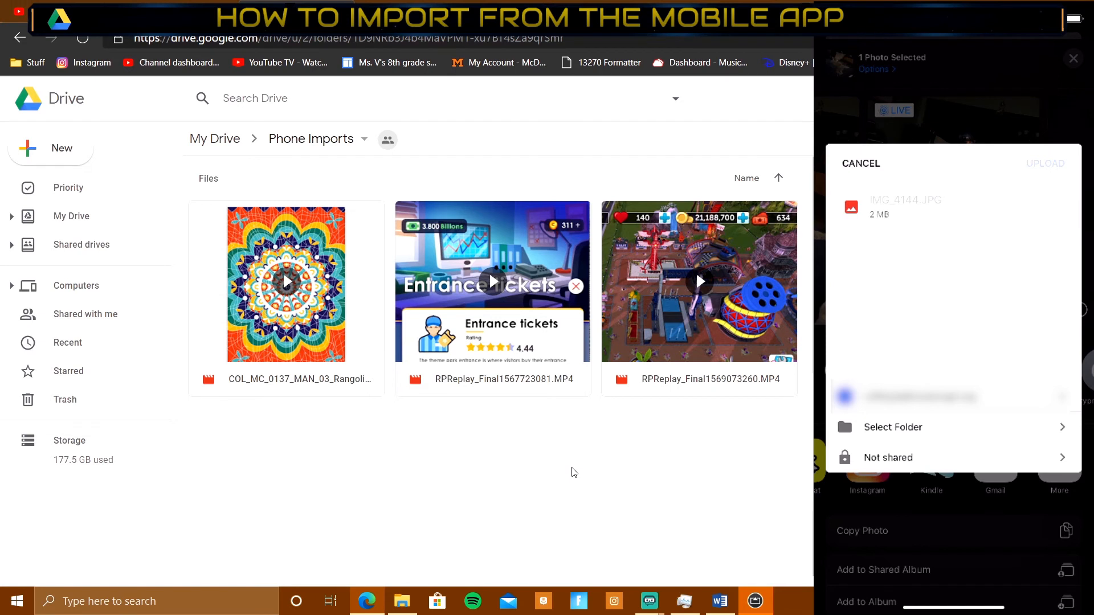
- Pick Phone Imports as the destination folder for the cat photo upload
click(892, 427)
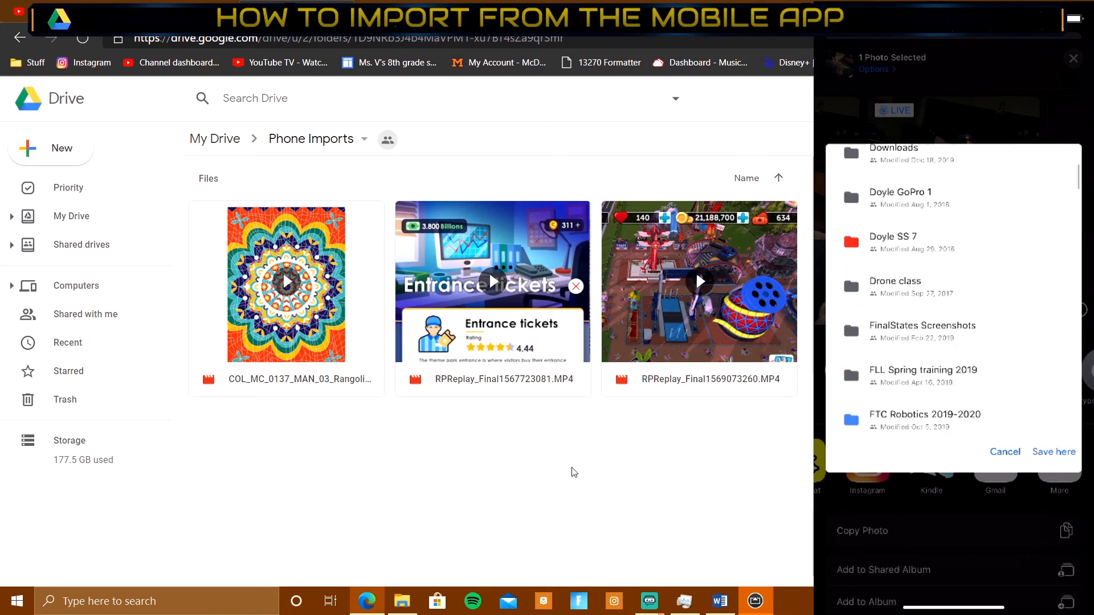
scroll(down, 3)
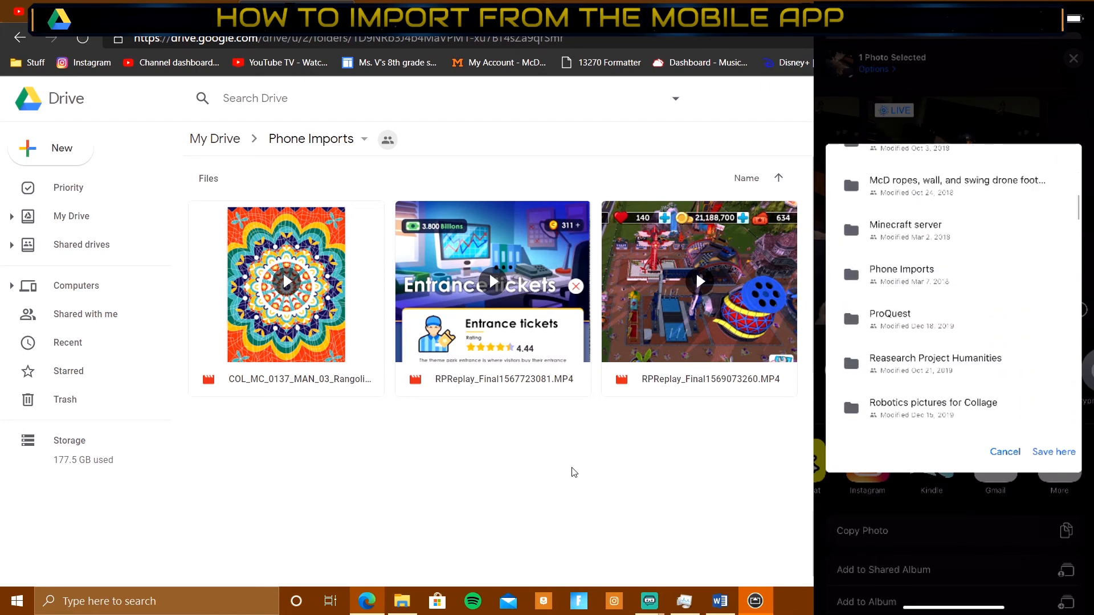
click(901, 269)
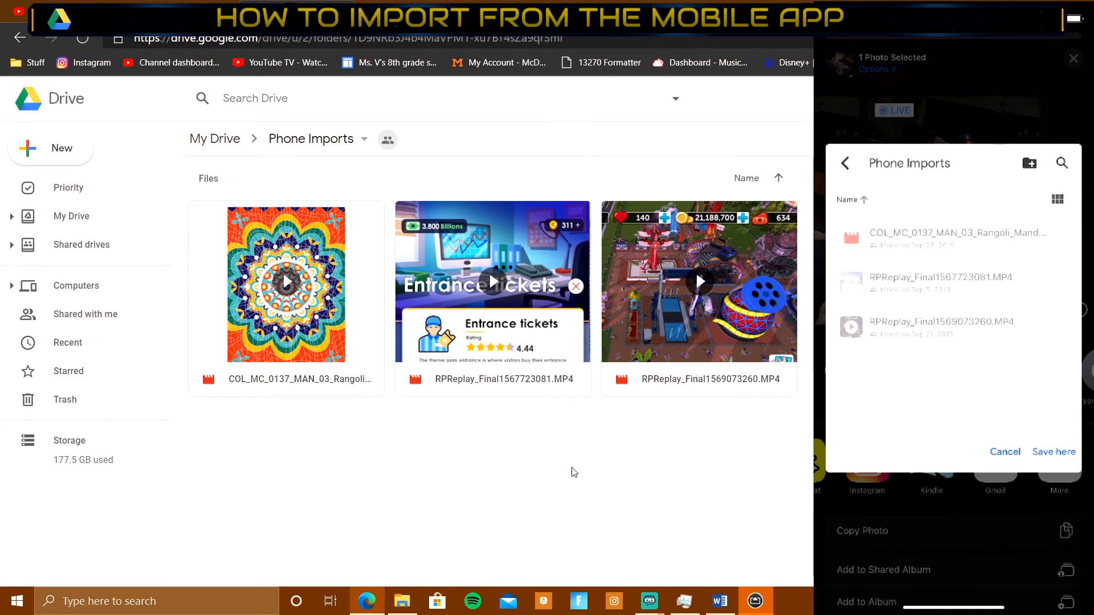